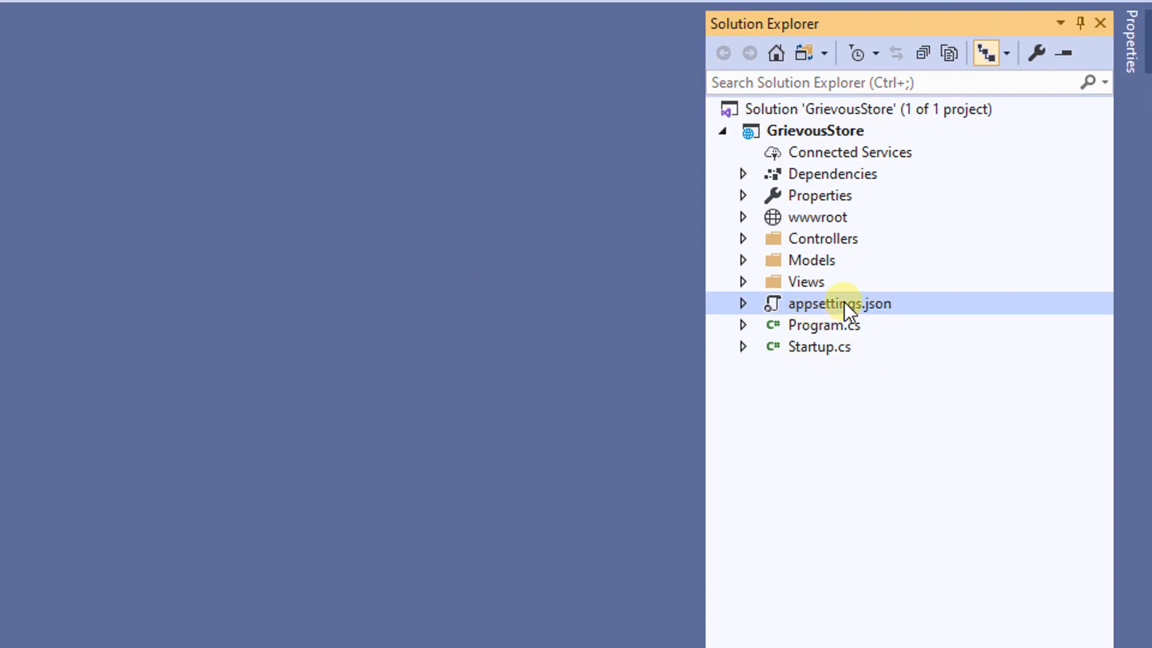
Open appsettings.json, review the Default/Warning logging levels, and place the cursor after AllowedHosts.
double_click(839, 303)
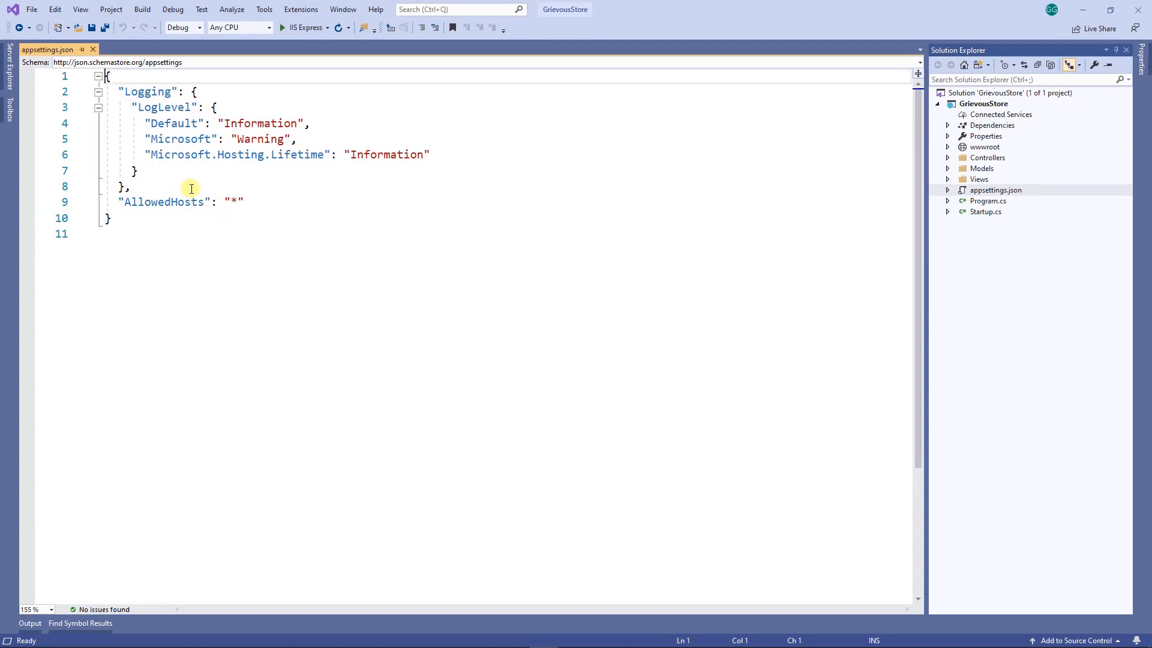
mouse_move(177, 140)
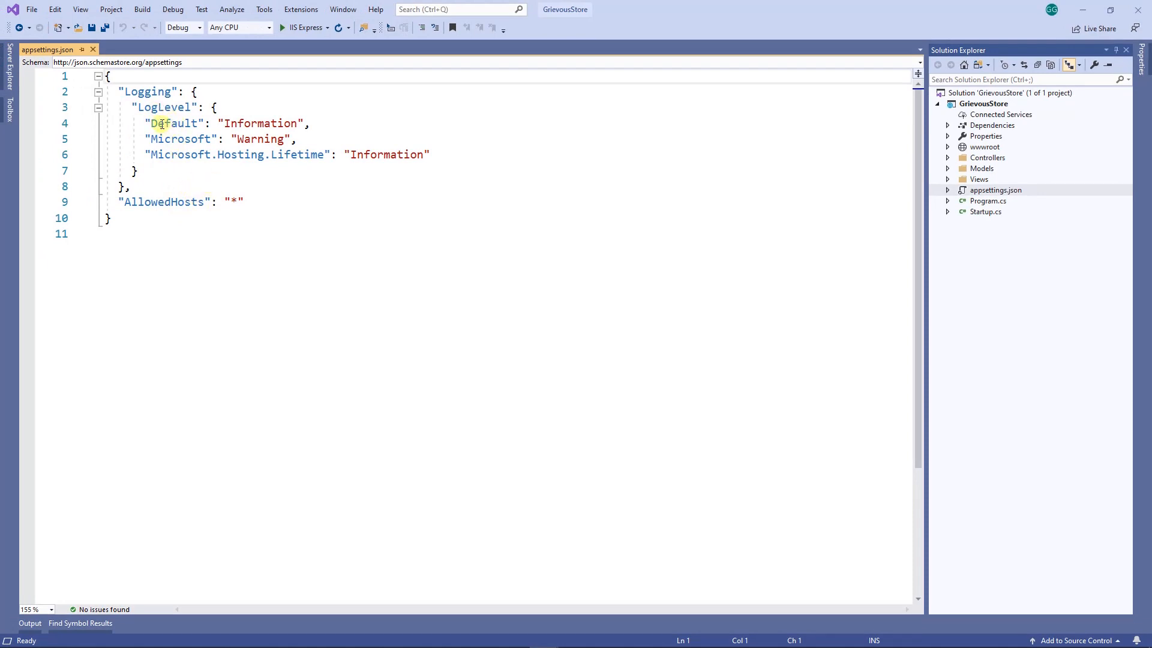
double_click(174, 122)
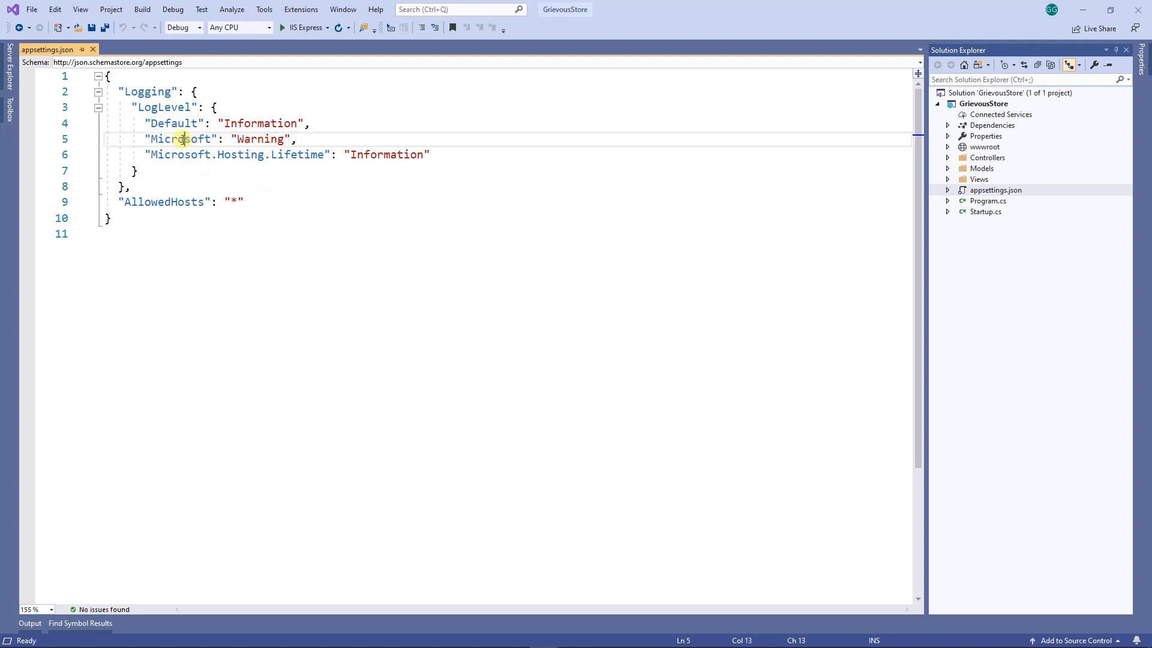
double_click(261, 139)
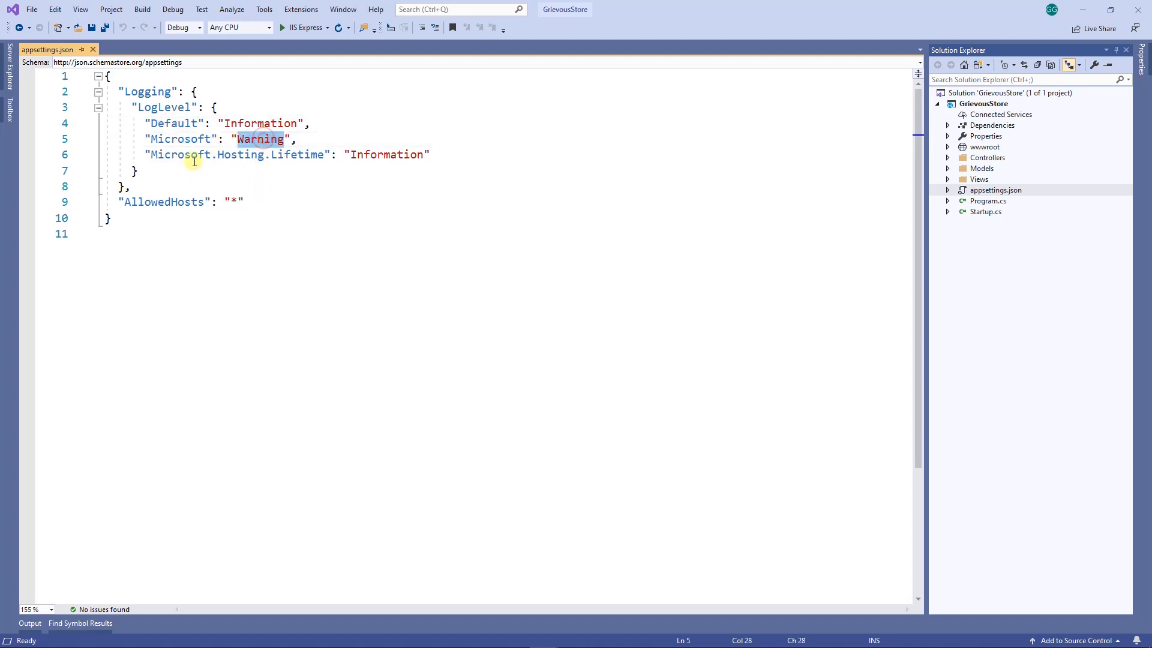
double_click(236, 154)
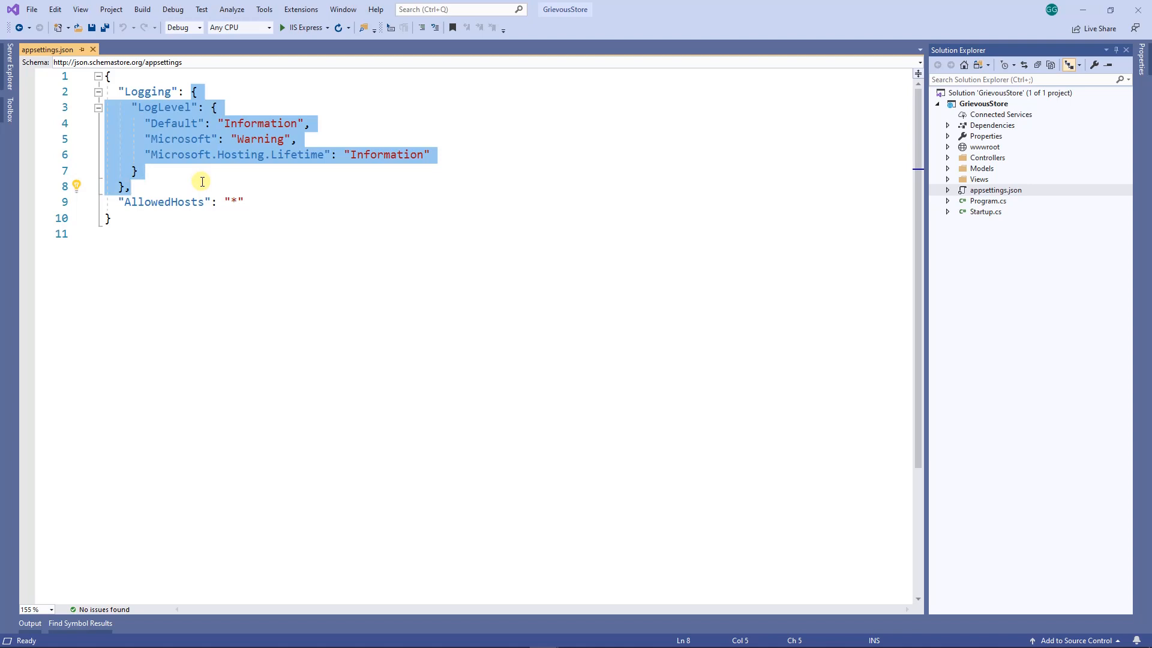
click(201, 181)
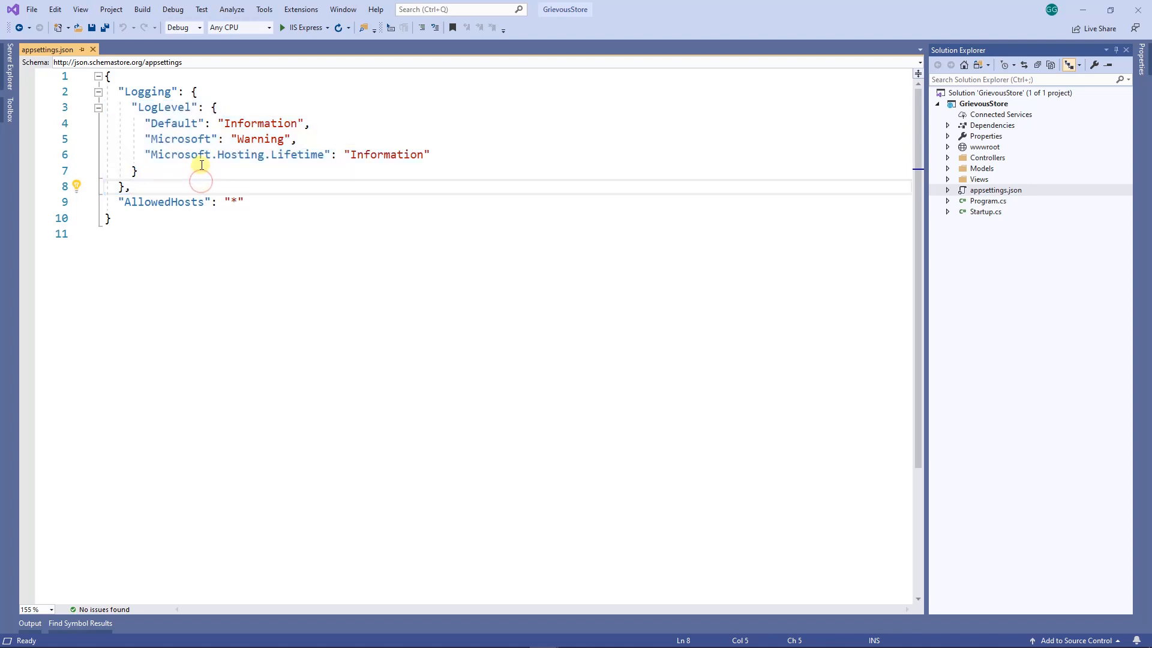
double_click(163, 202)
text(,)
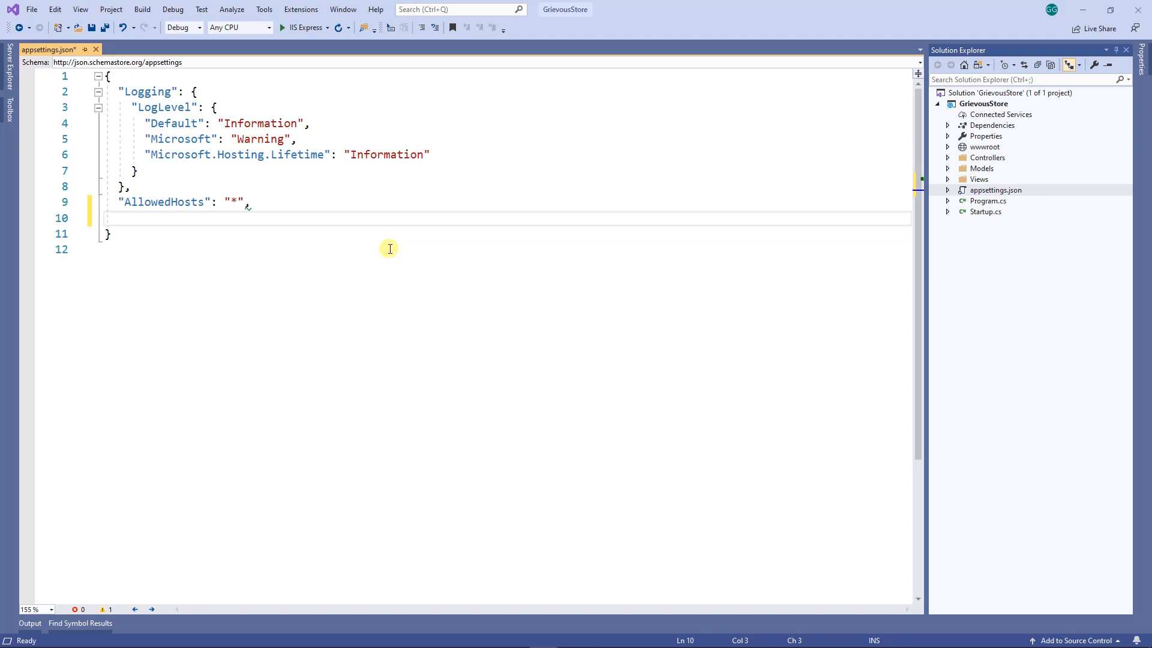
Add a "key": { "key": "value" } placeholder section after AllowedHosts.
text("")
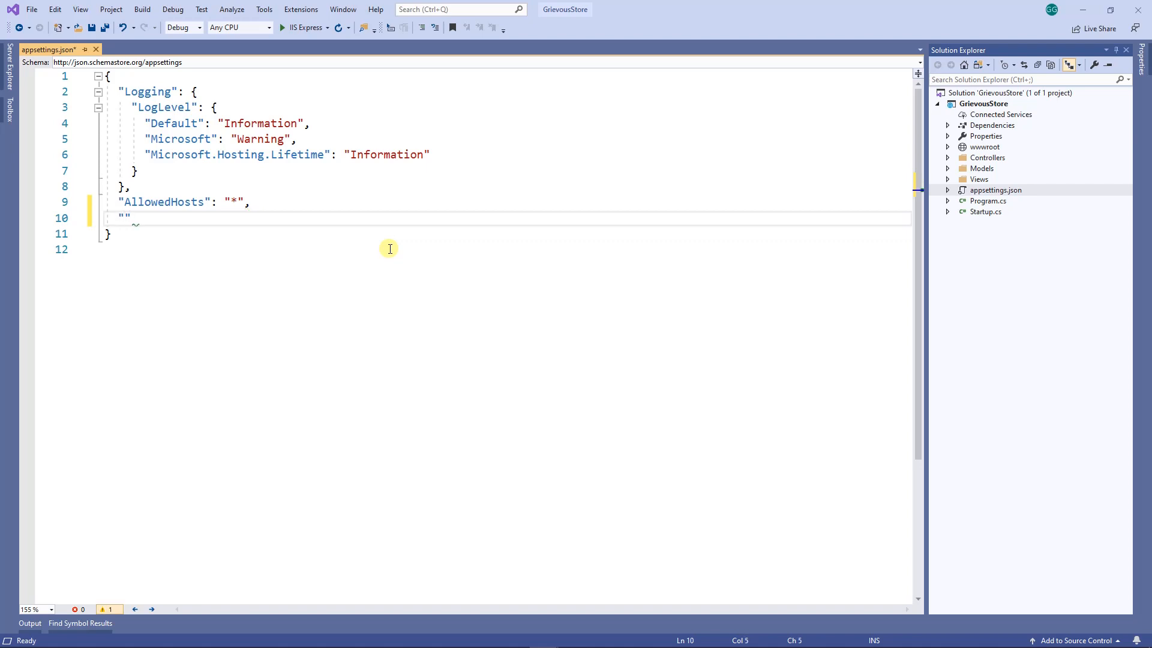
text(:)
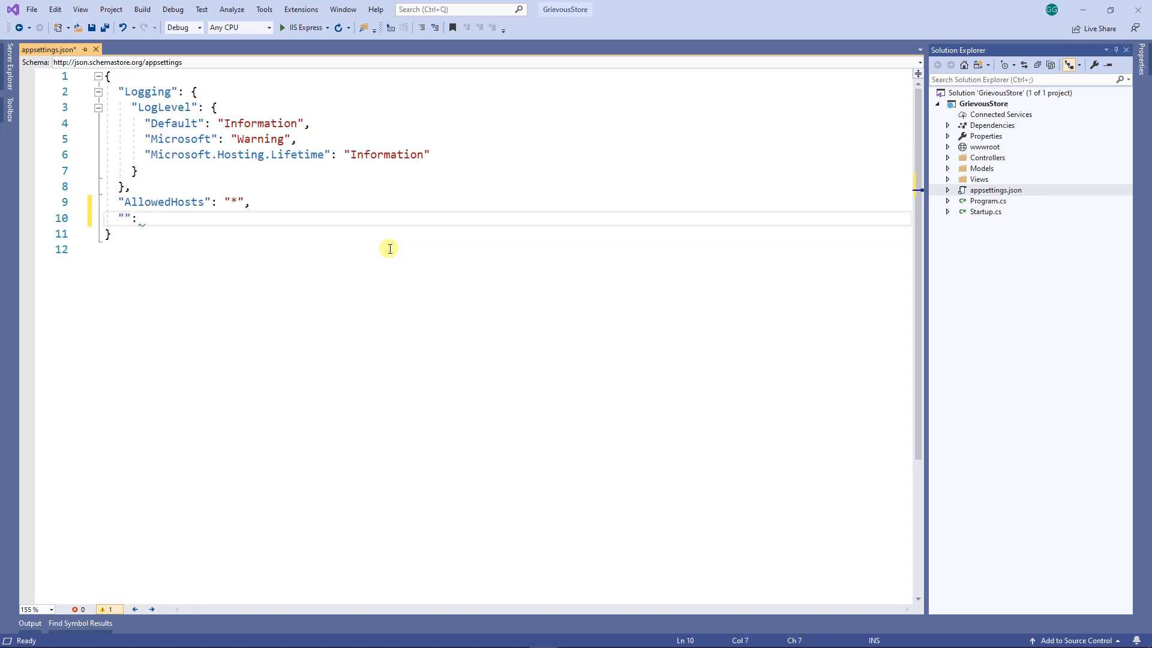
text({})
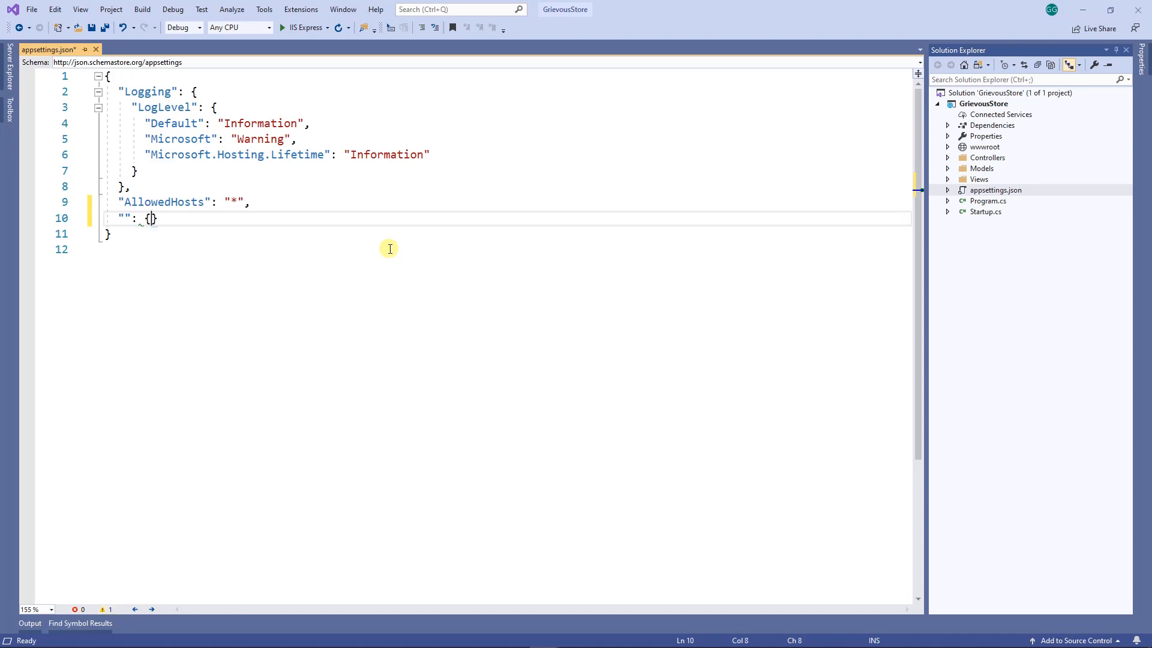
key(enter)
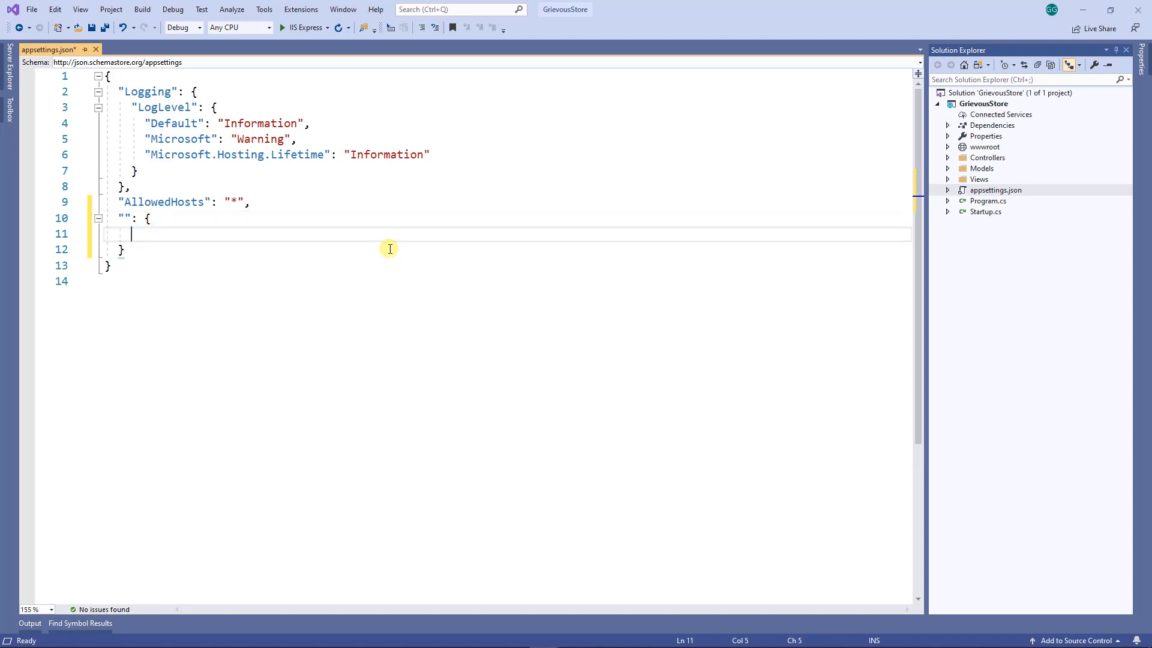
text("")
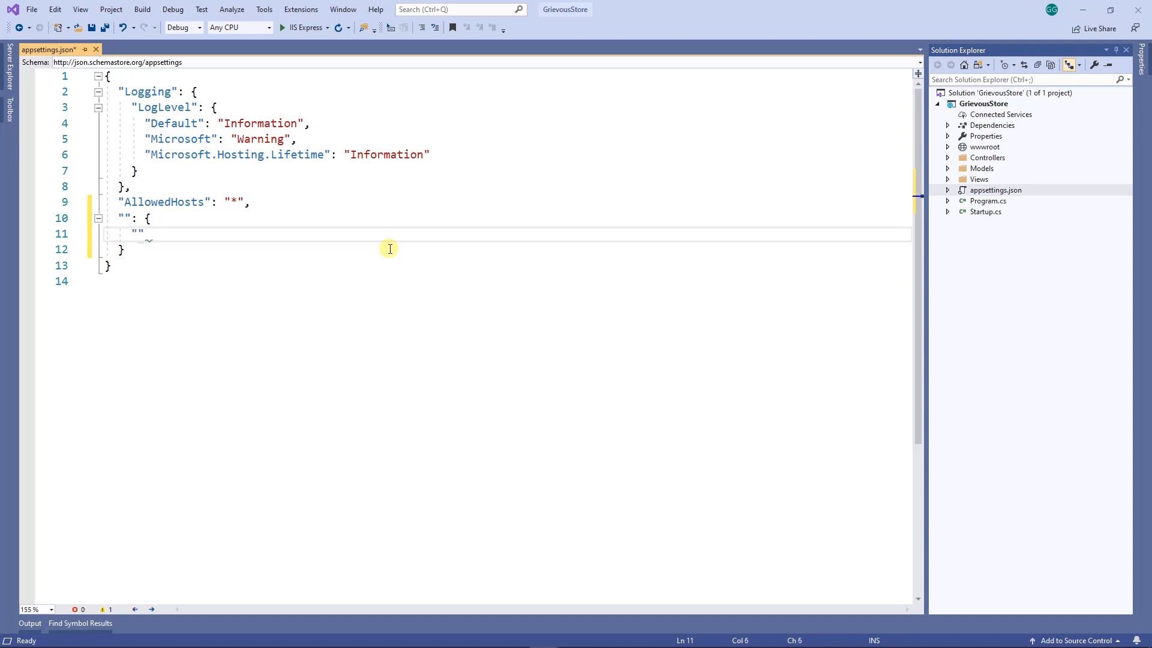
text(:)
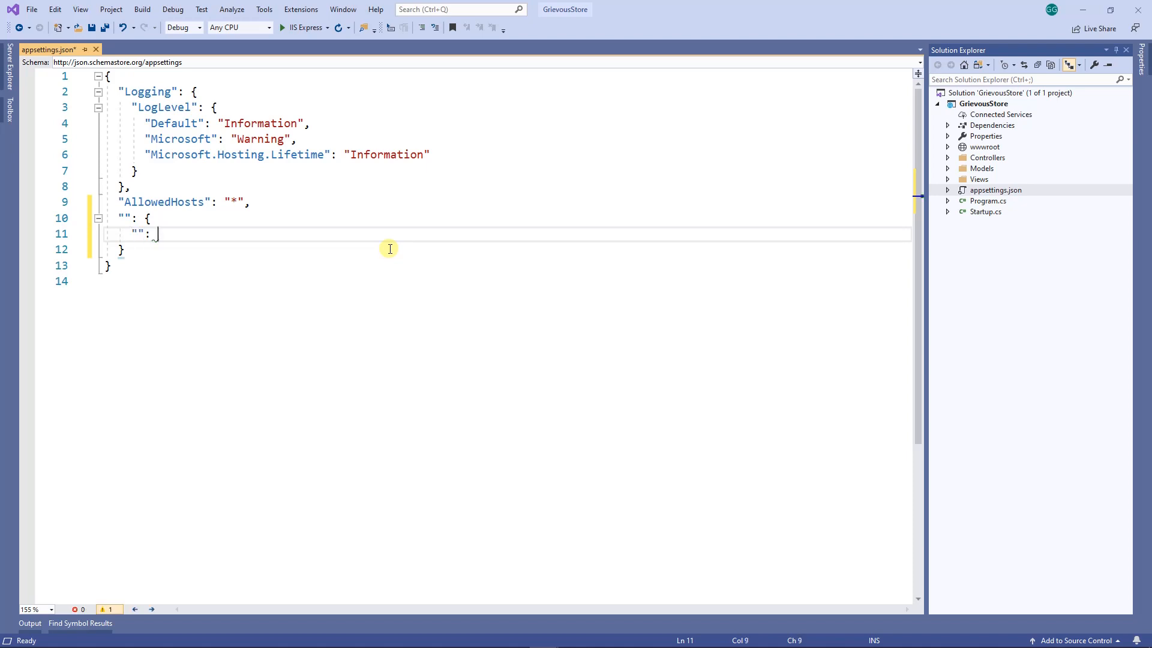
text("")
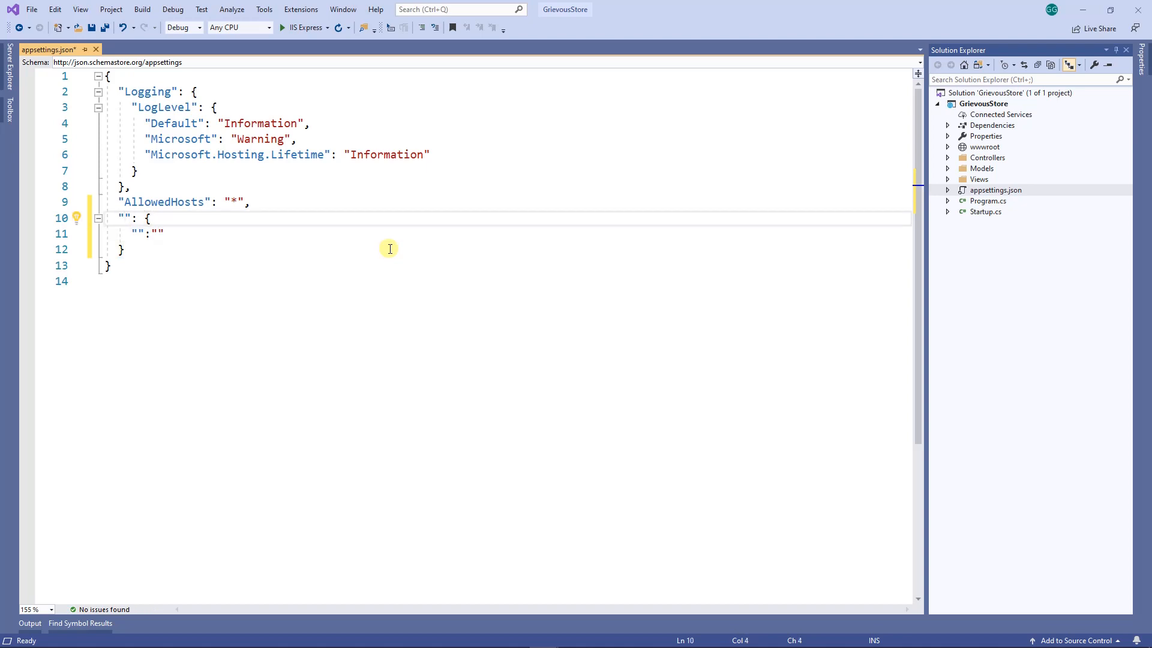
text(key)
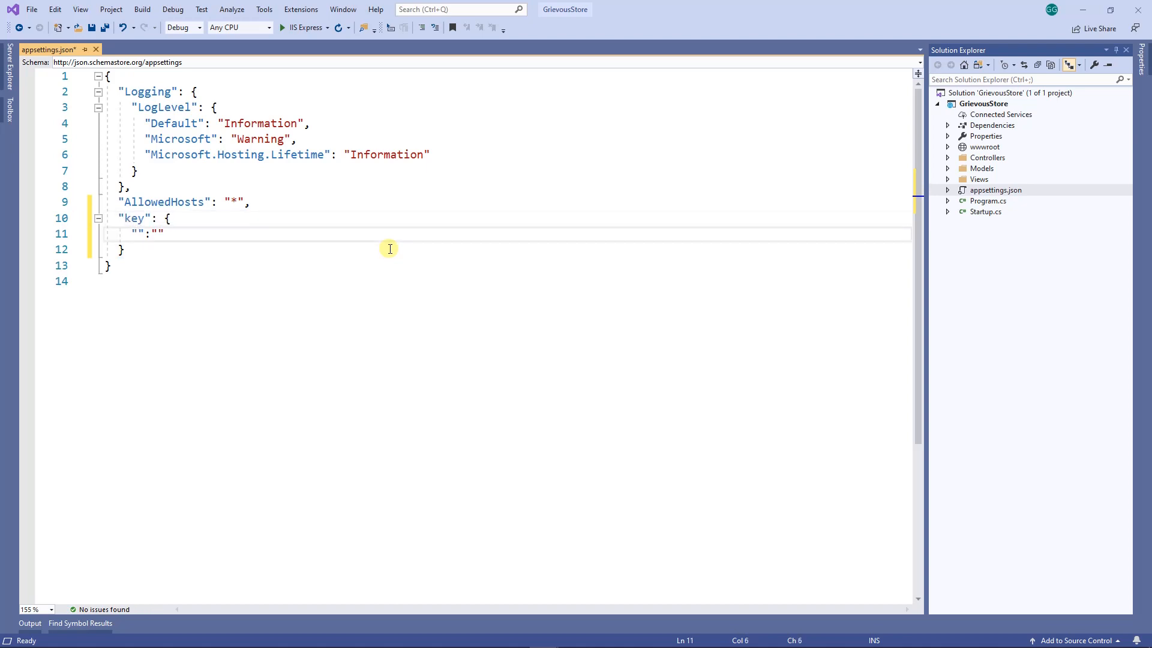
text(key)
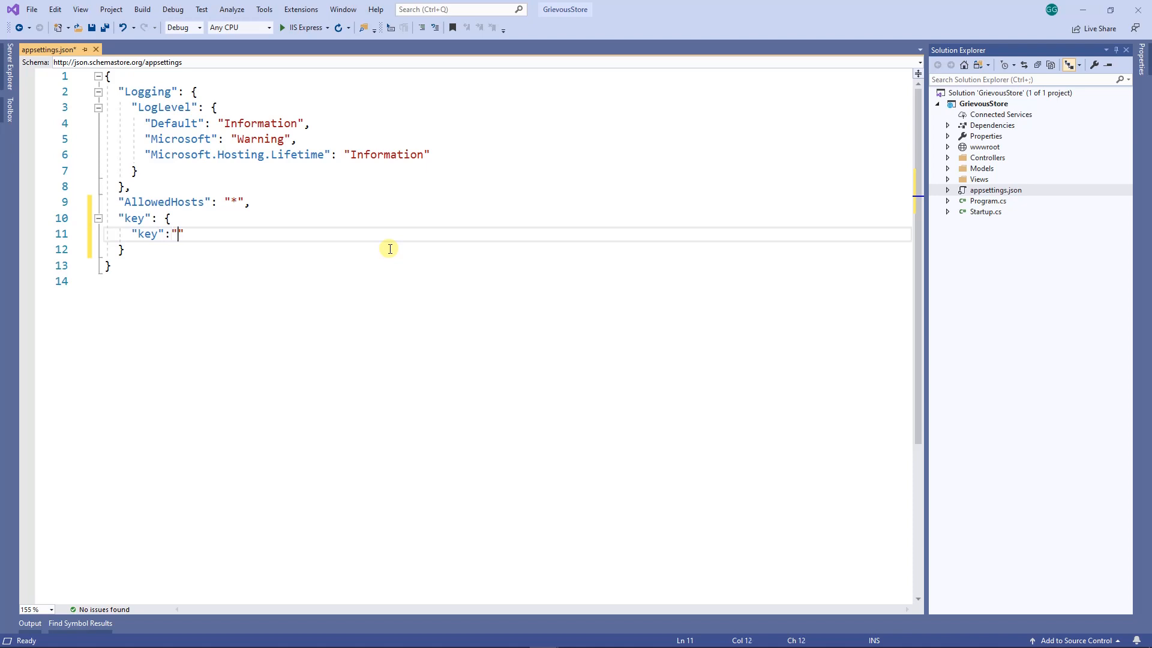
text(value)
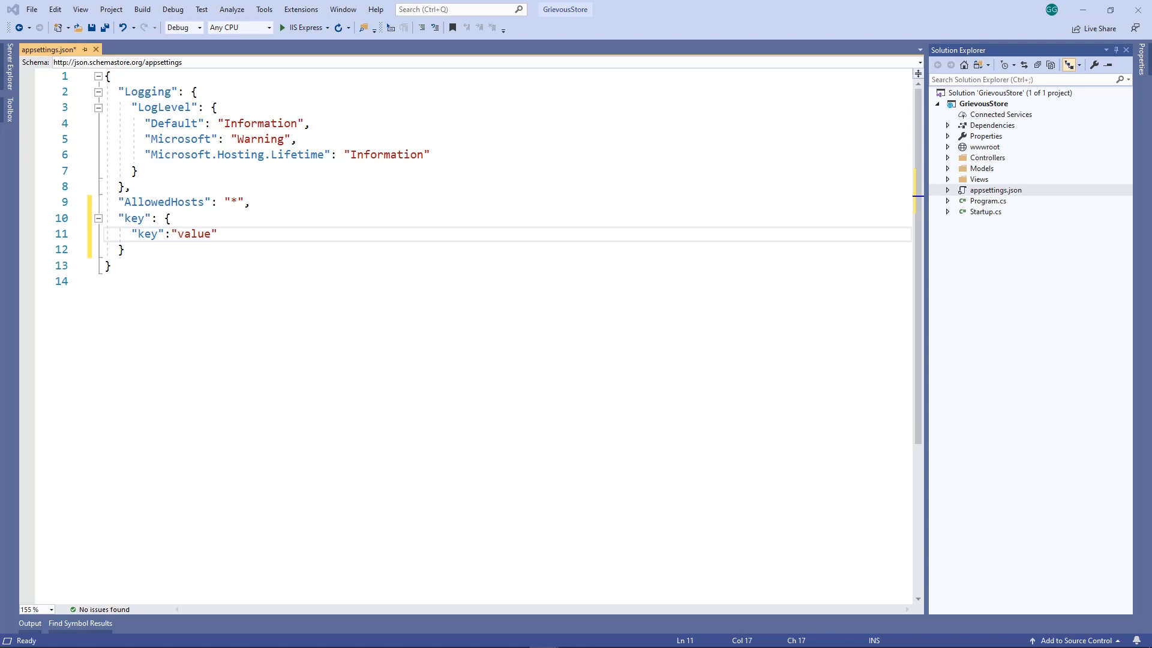
Rename the section to ConnectionStrings and the key to MyConnString, paste the connection string, and save.
double_click(135, 218)
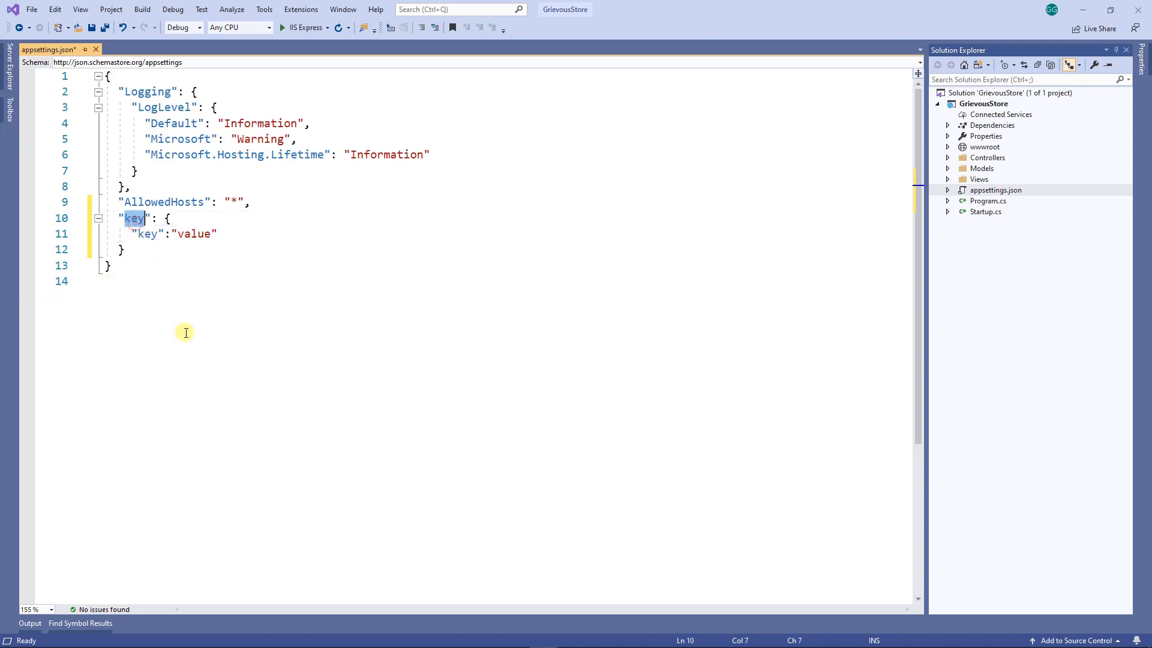
text(ConnectionStrings)
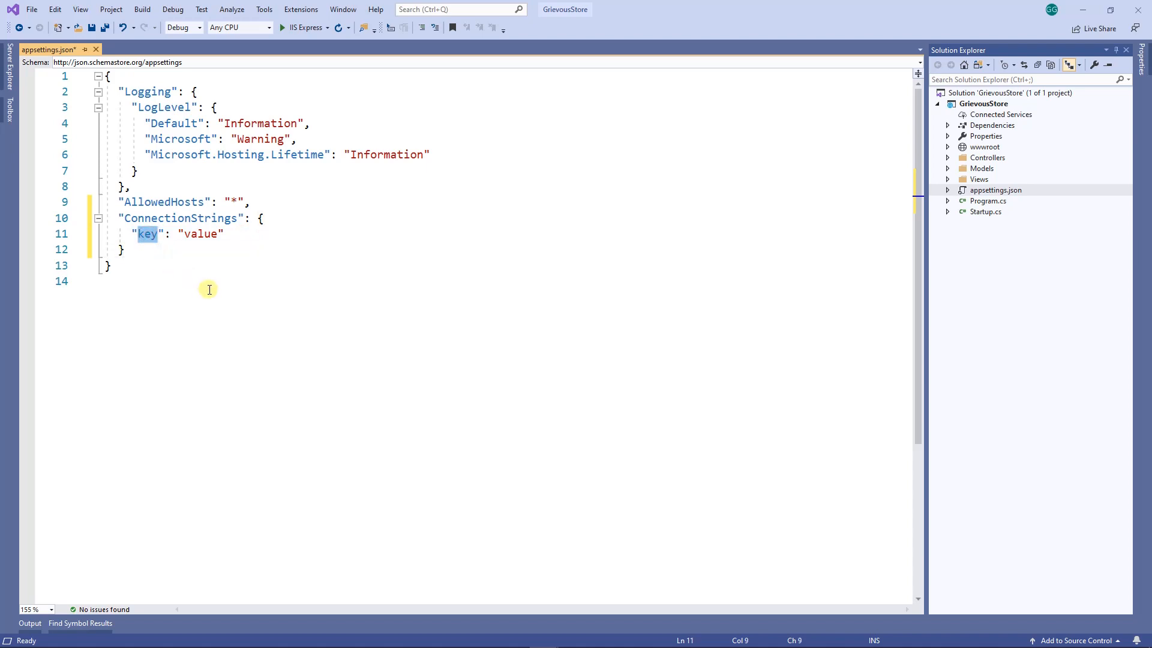
text(MyConnString)
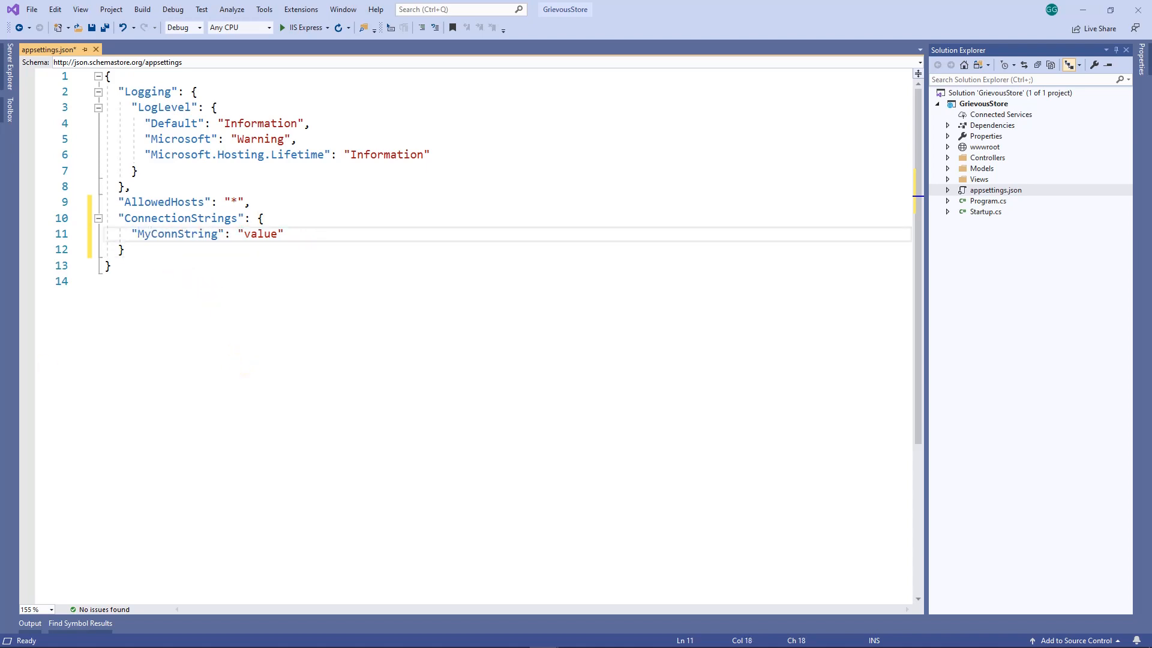
double_click(260, 233)
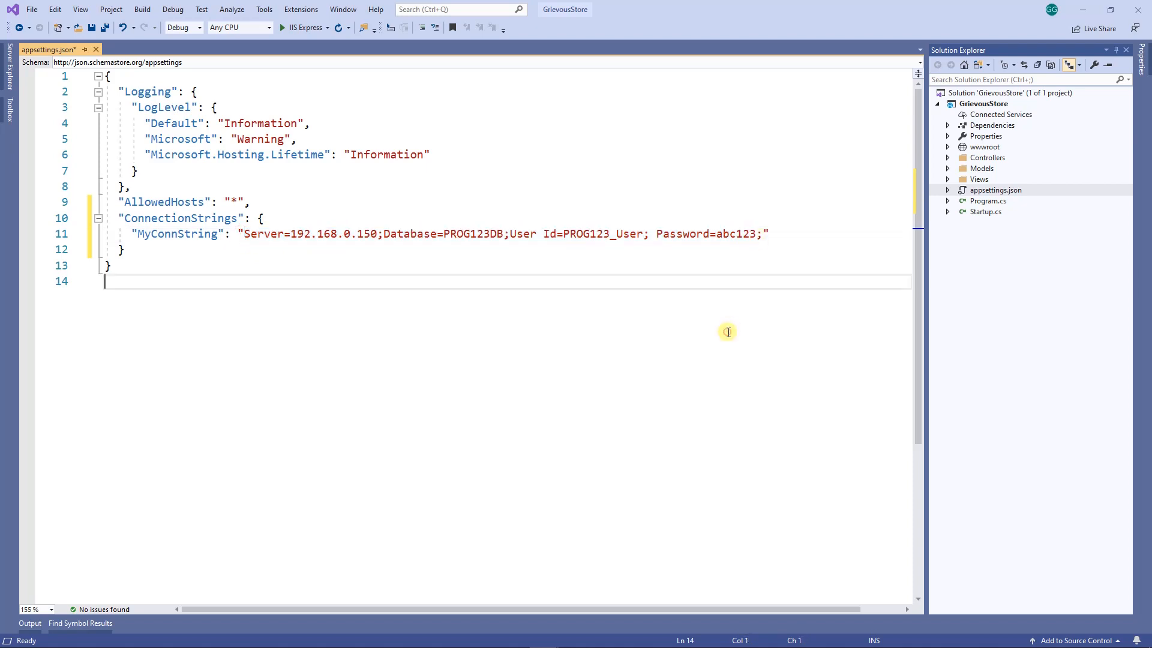
double_click(177, 234)
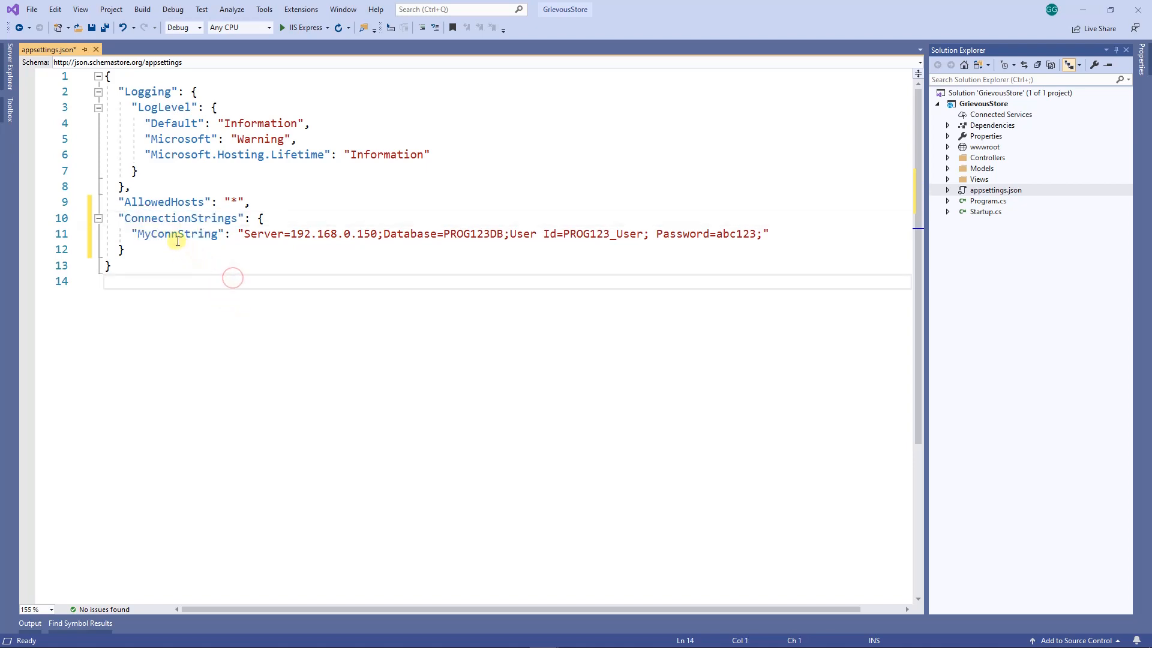
double_click(178, 233)
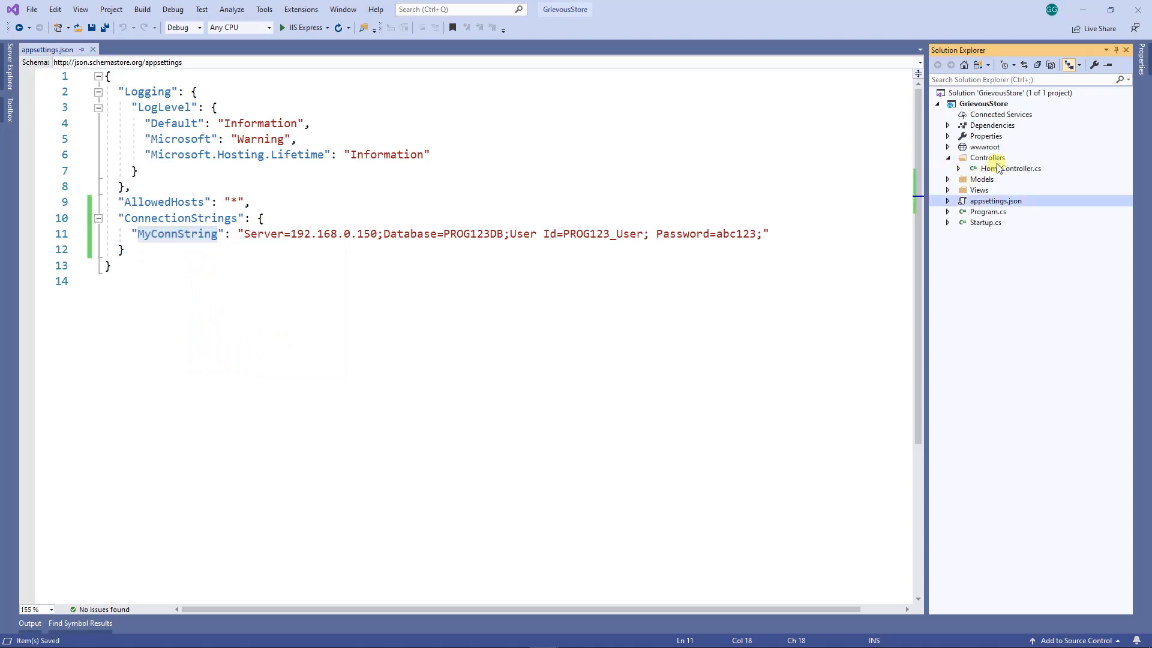
Open HomeController.cs and add '// read the value from the appsettings.json' inside Index.
double_click(1011, 168)
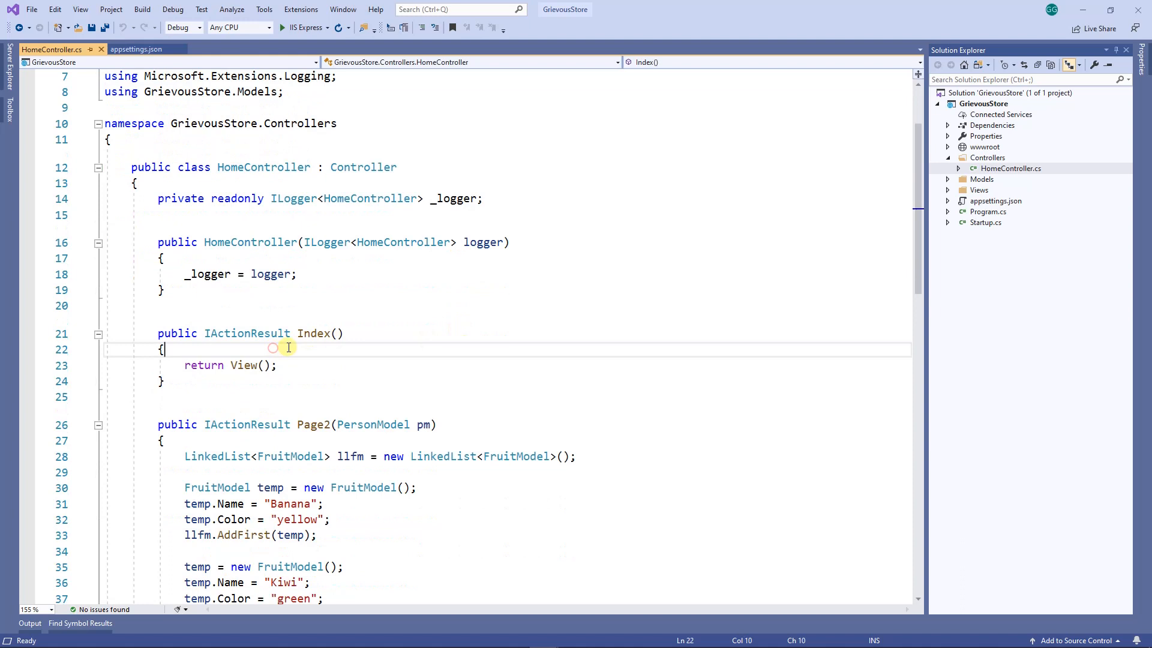
text(// read the value from the)
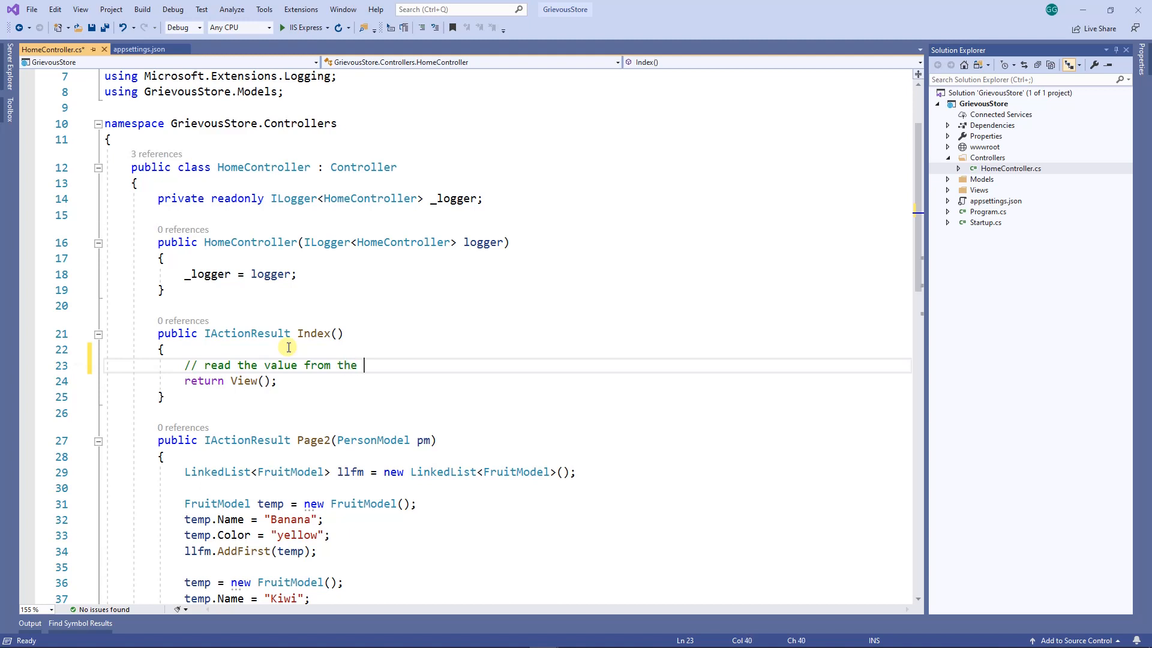
text(appsettings.json)
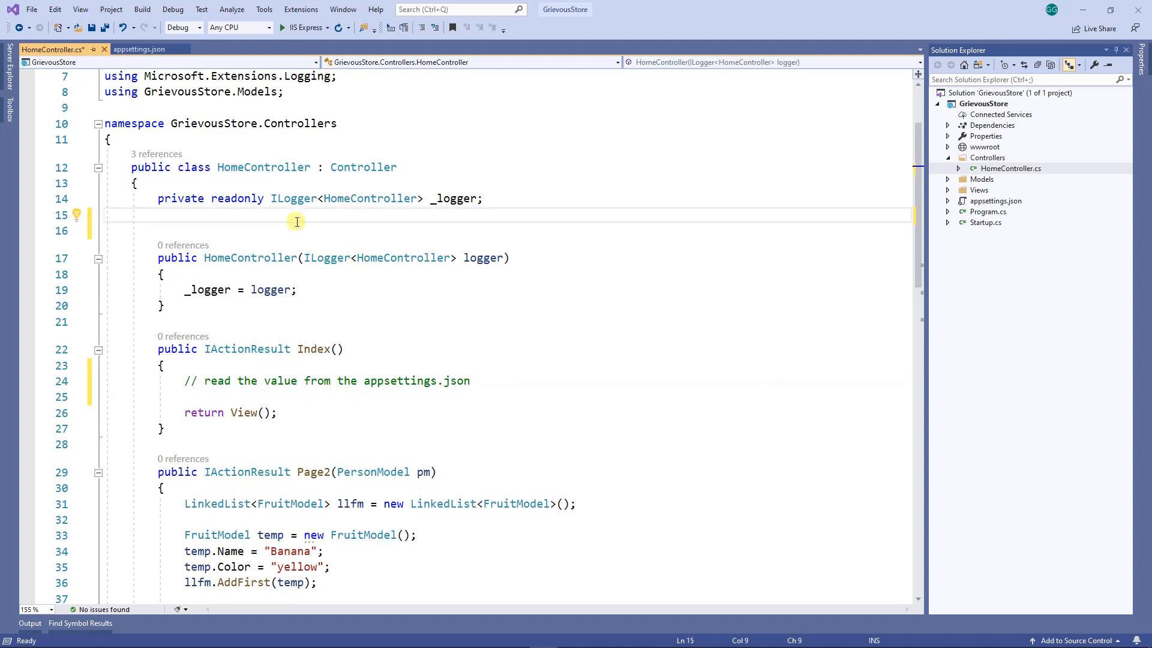
Declare 'private readonly IConfiguration _configuration;' and add using Microsoft.Extensions.Configuration via quick actions.
text(private readonly IC)
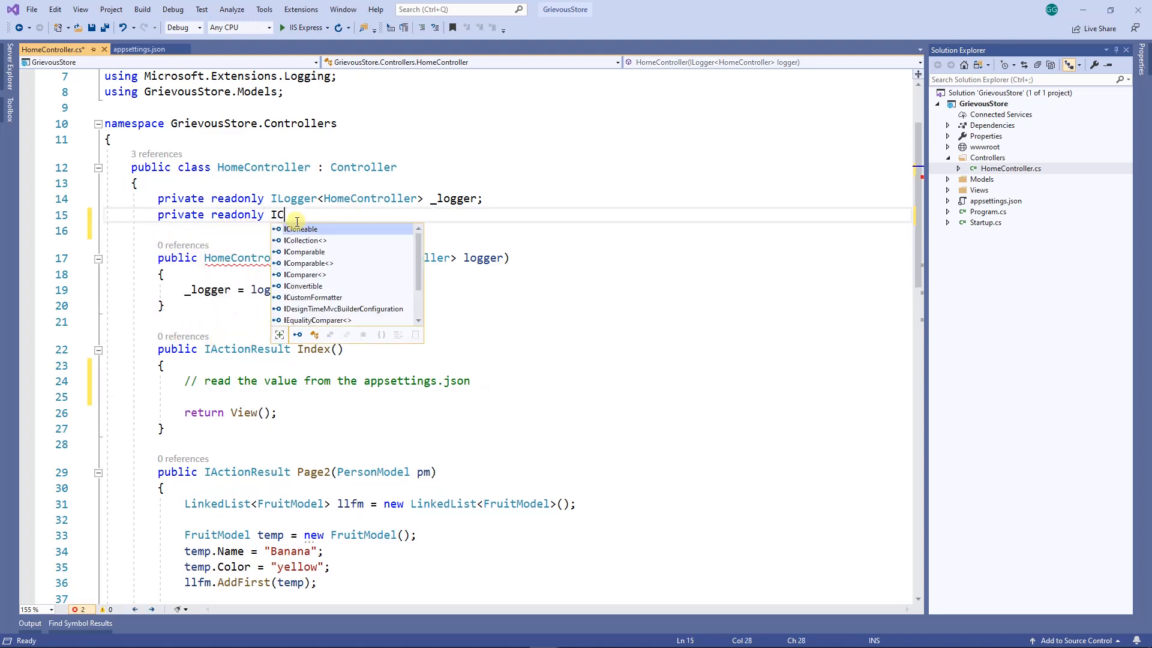
text(onfiguration configuration)
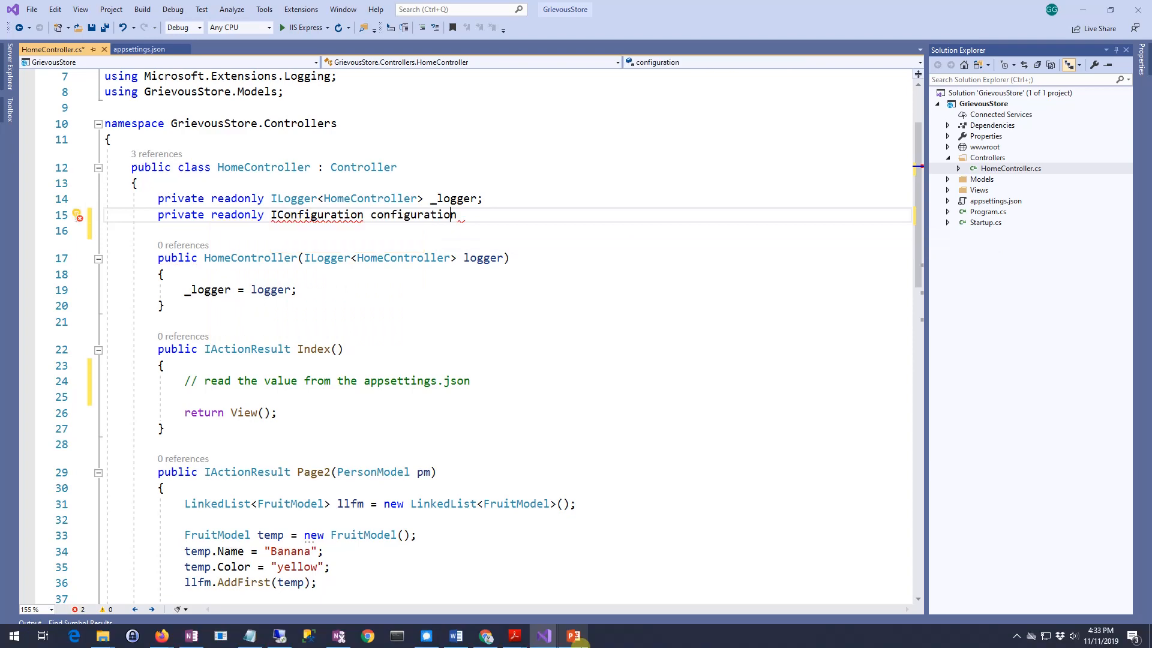
text(;)
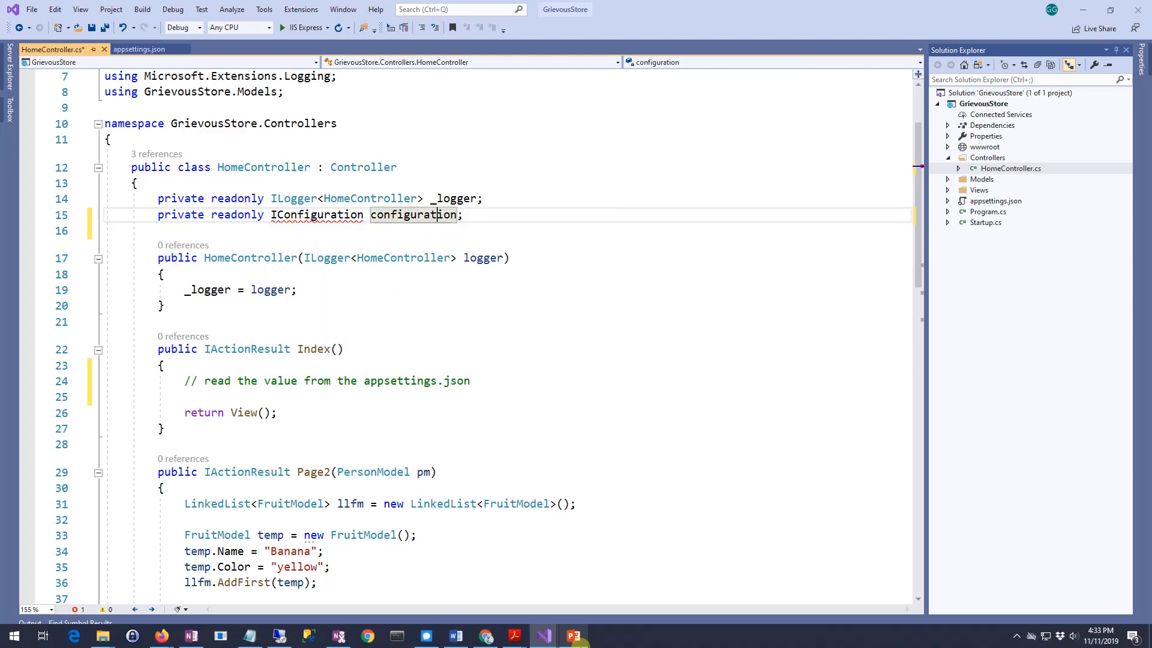
text(_)
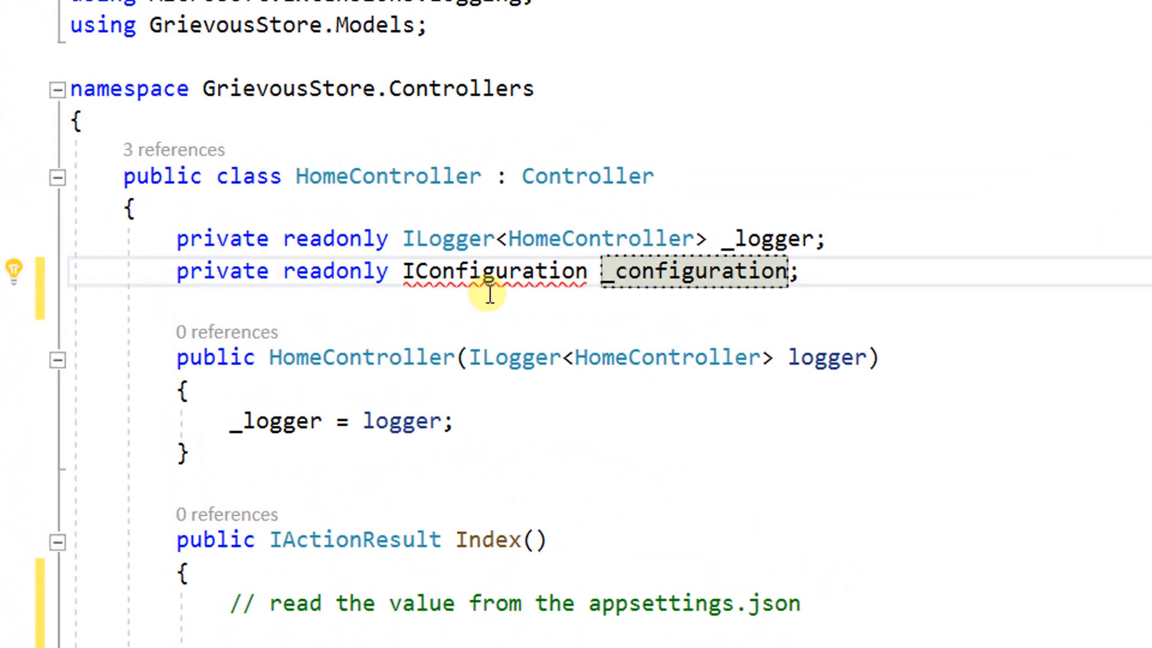
mouse_move(491, 270)
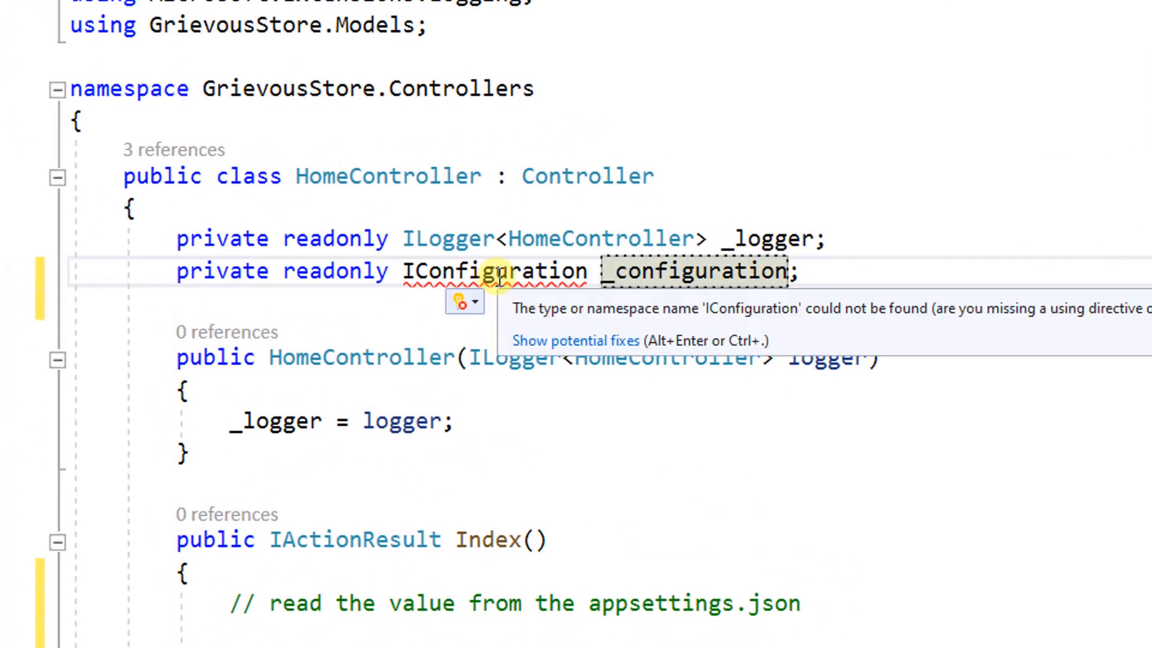
mouse_move(570, 342)
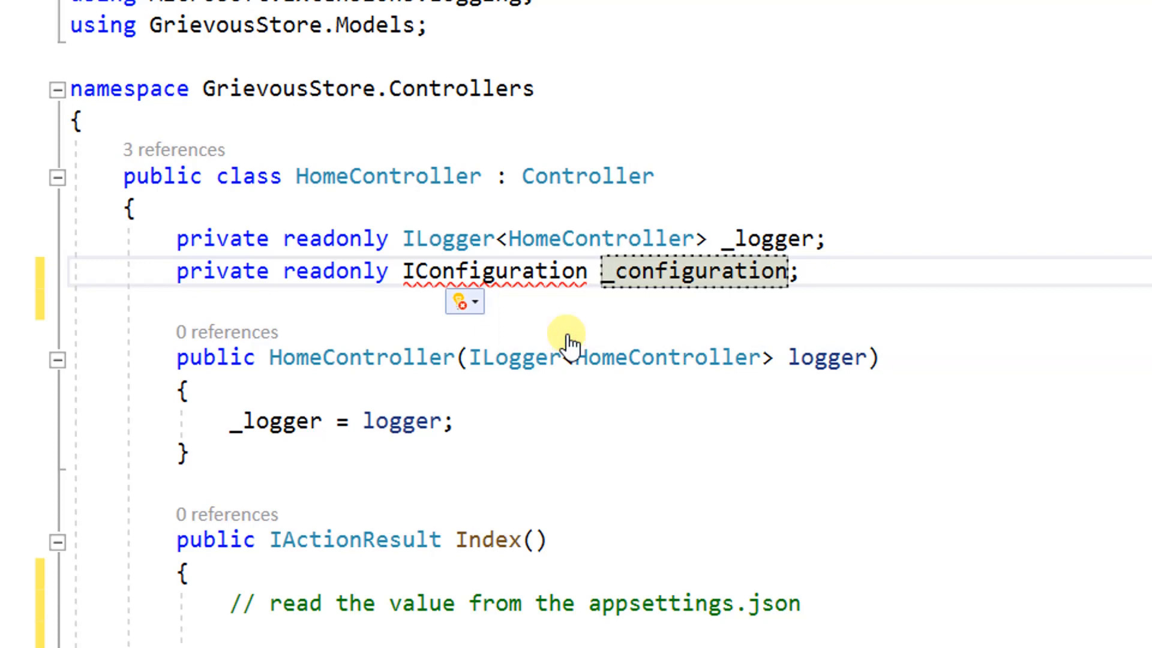
click(461, 302)
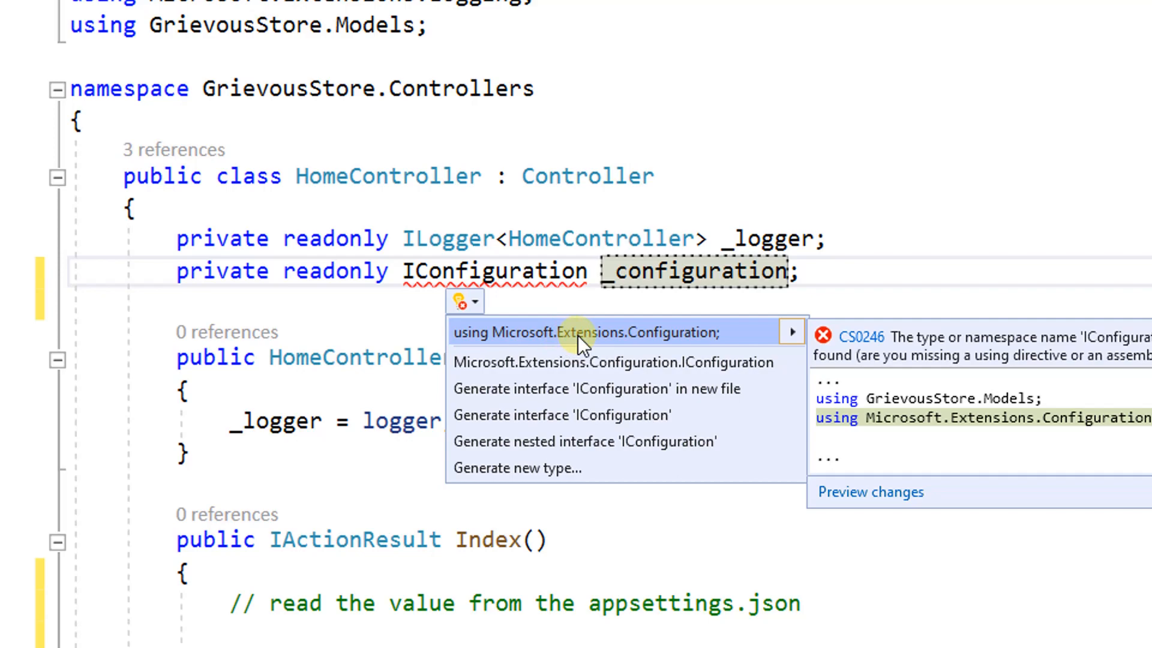
mouse_move(658, 341)
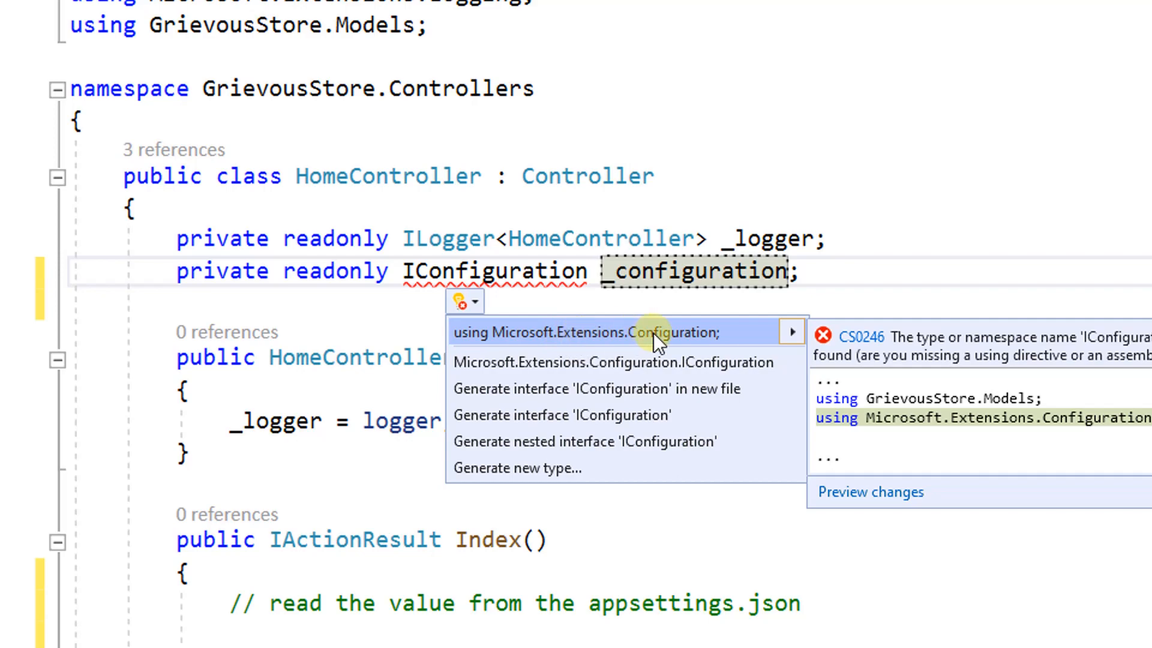
click(586, 332)
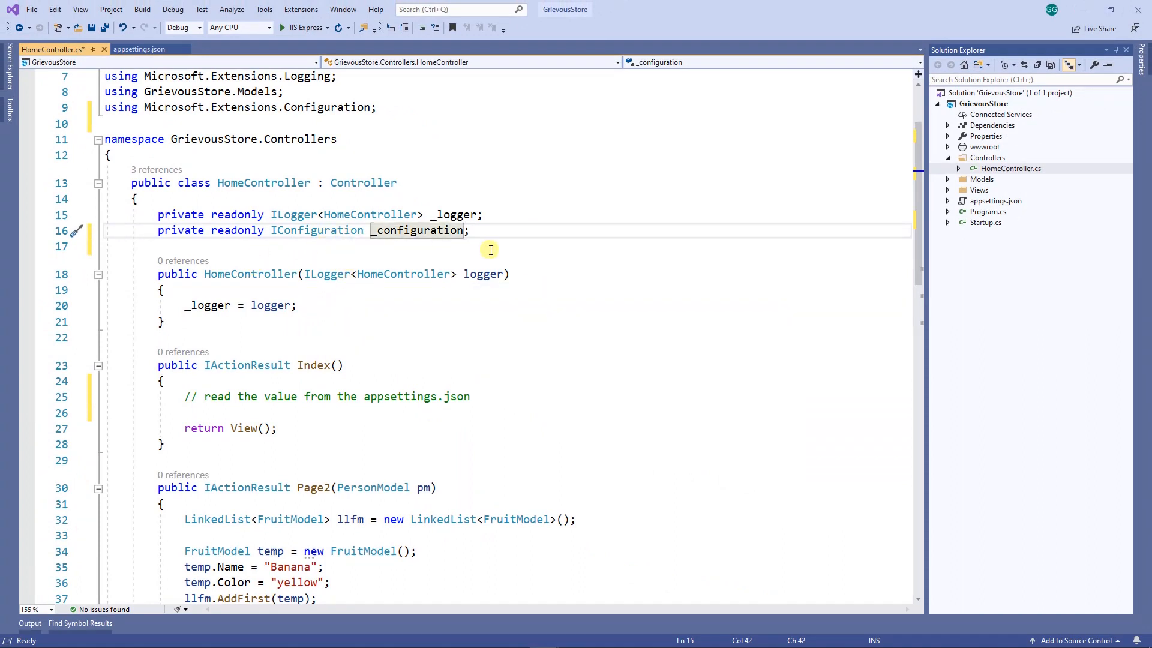
Add an 'IConfiguration config' constructor parameter and assign it with '_configuration = config'.
text(, I)
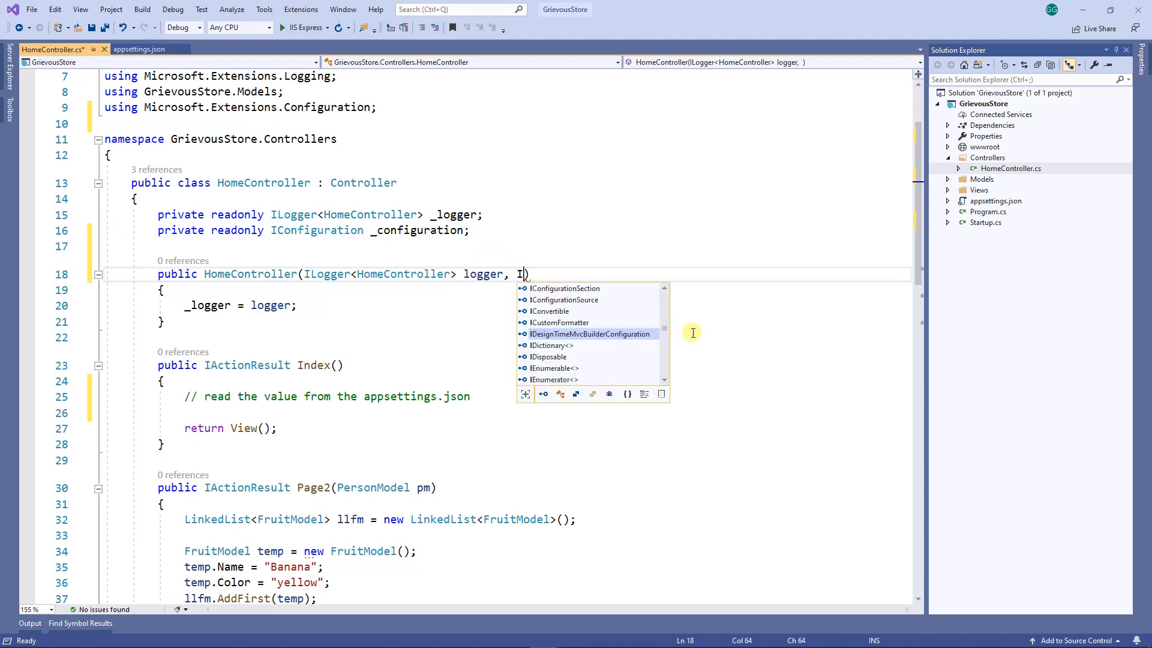
text(Configuration)
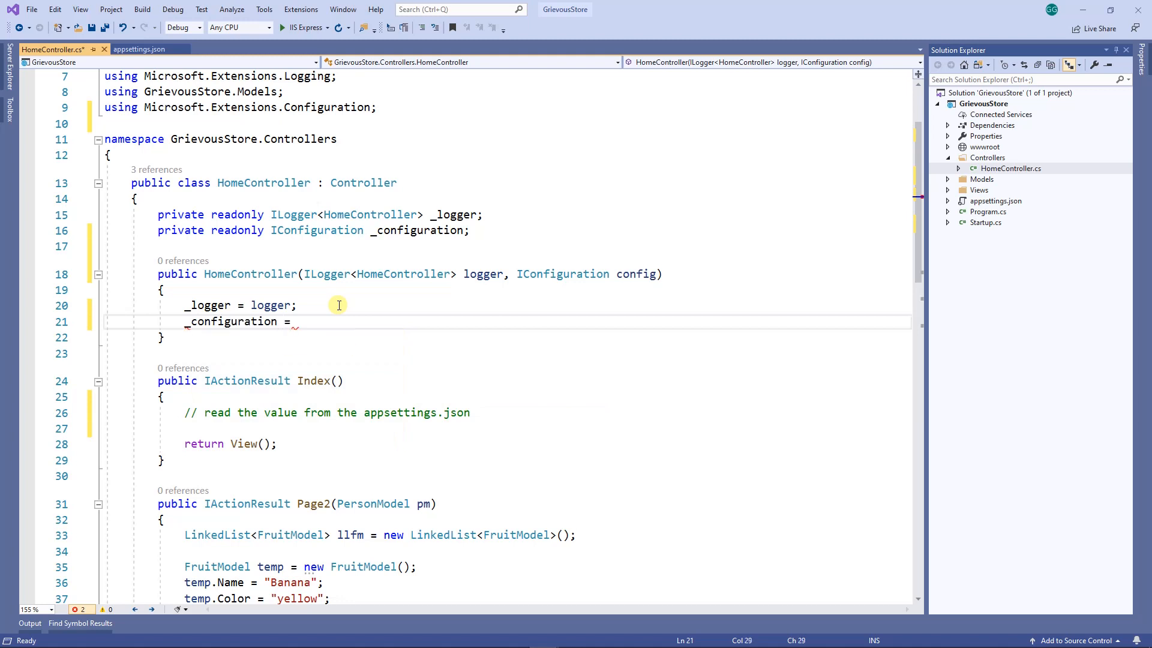
text(config;)
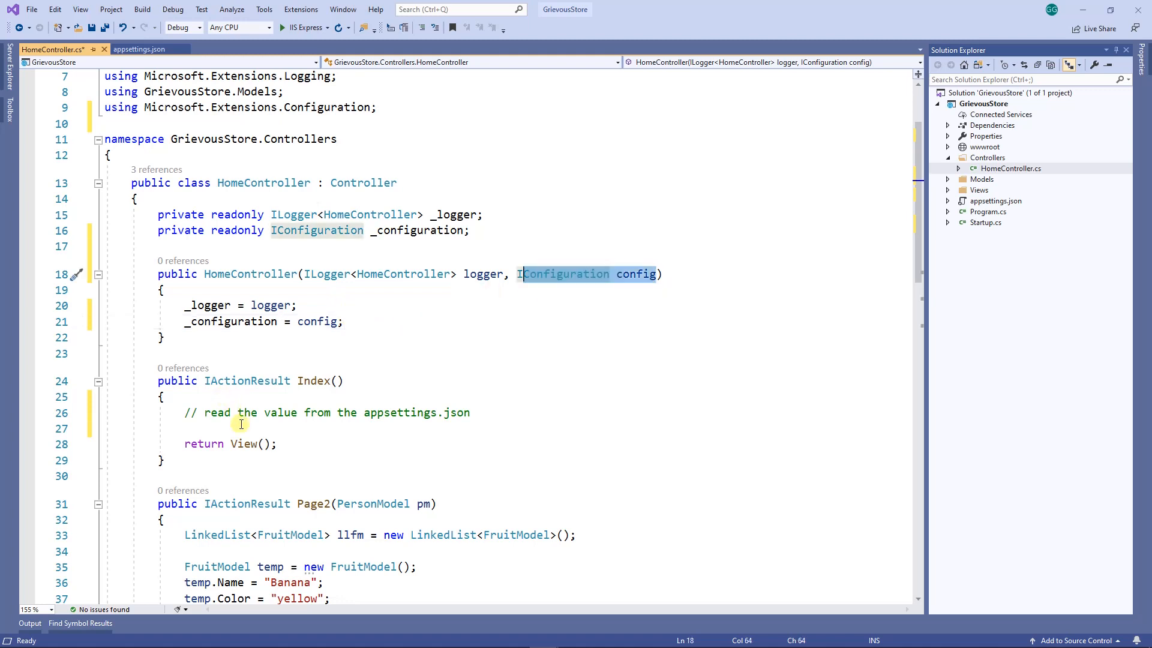
In Index, write 'string connStr = _configuration.GetConnectionString("");' and save the controller.
click(476, 412)
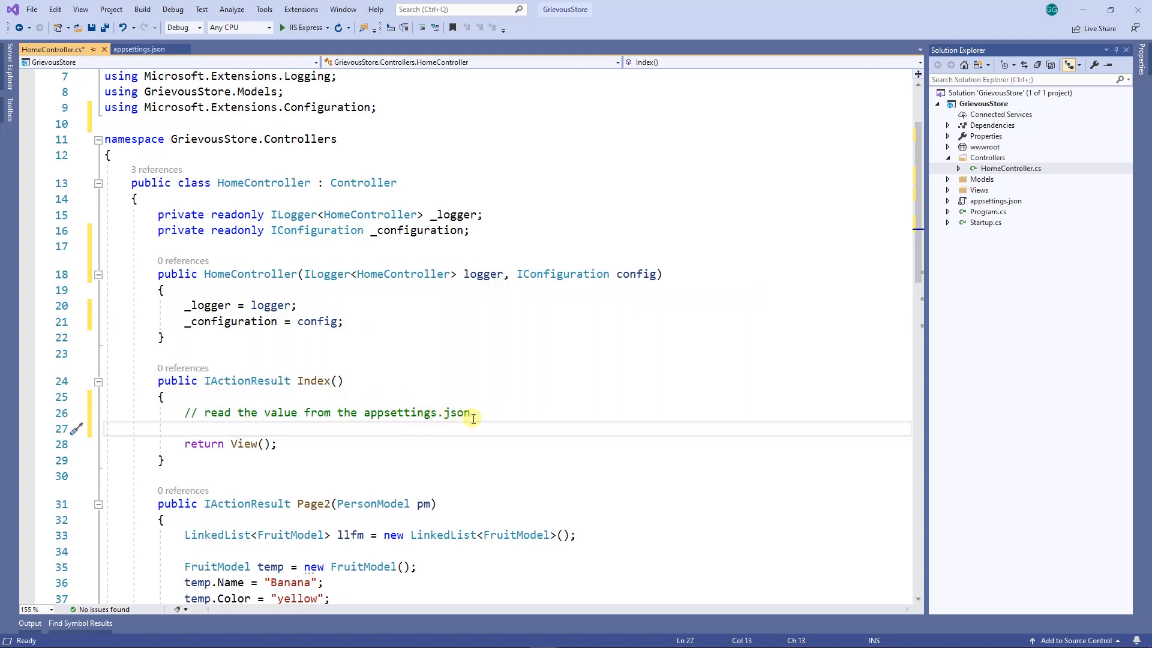
mouse_move(320, 420)
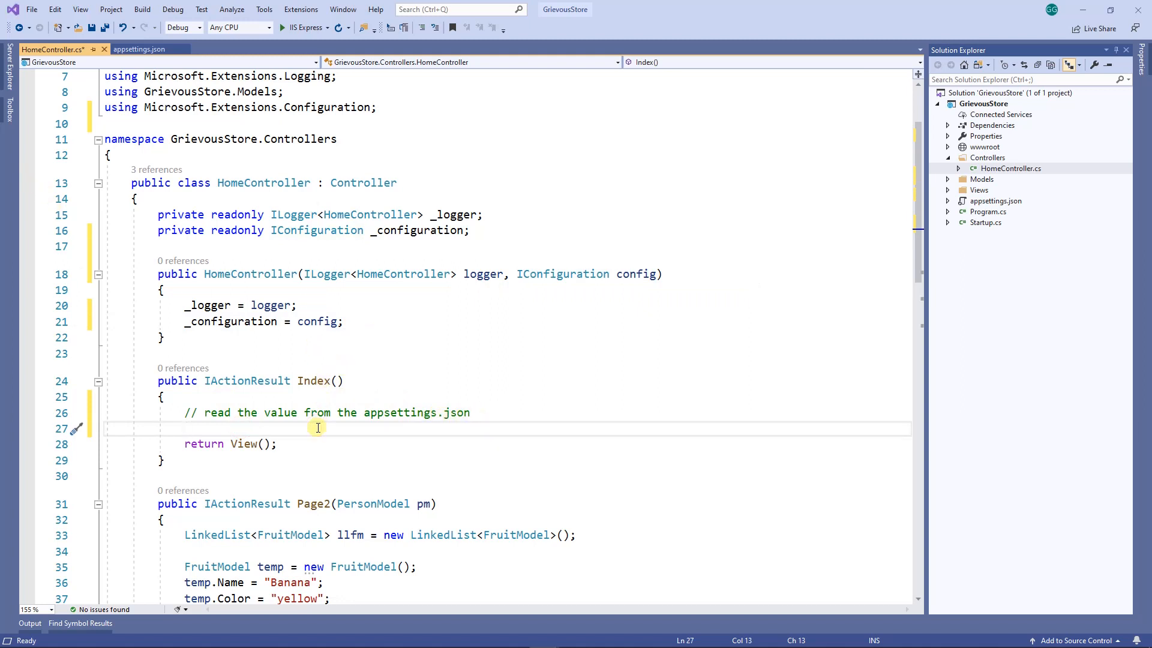
text(string conn)
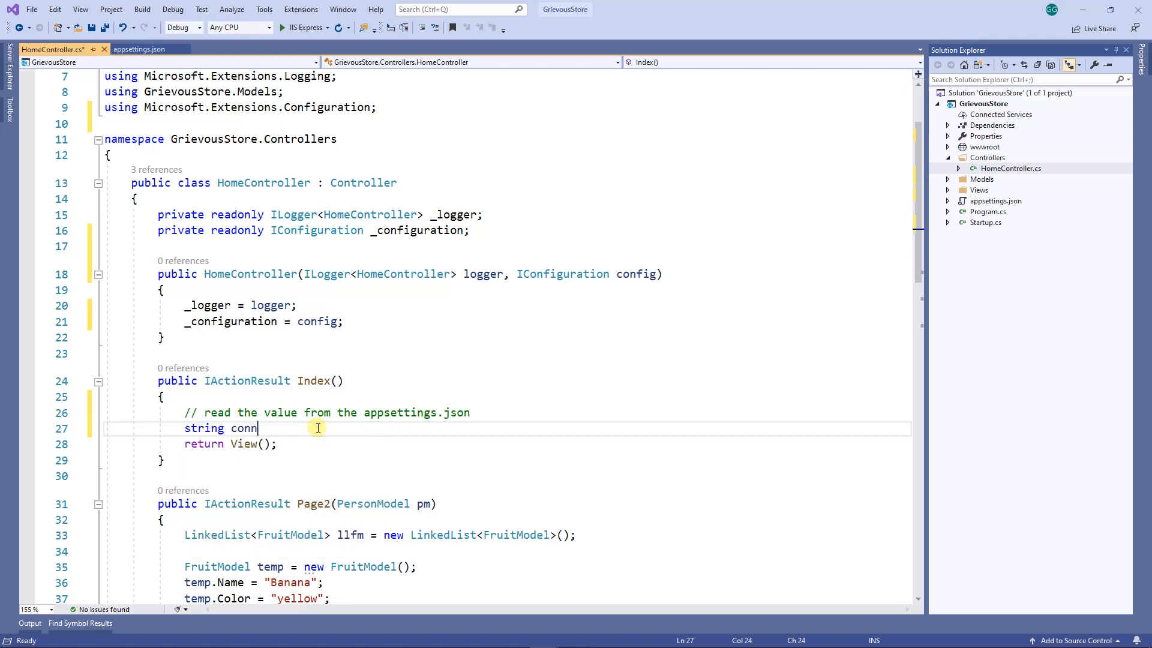
text(Str =)
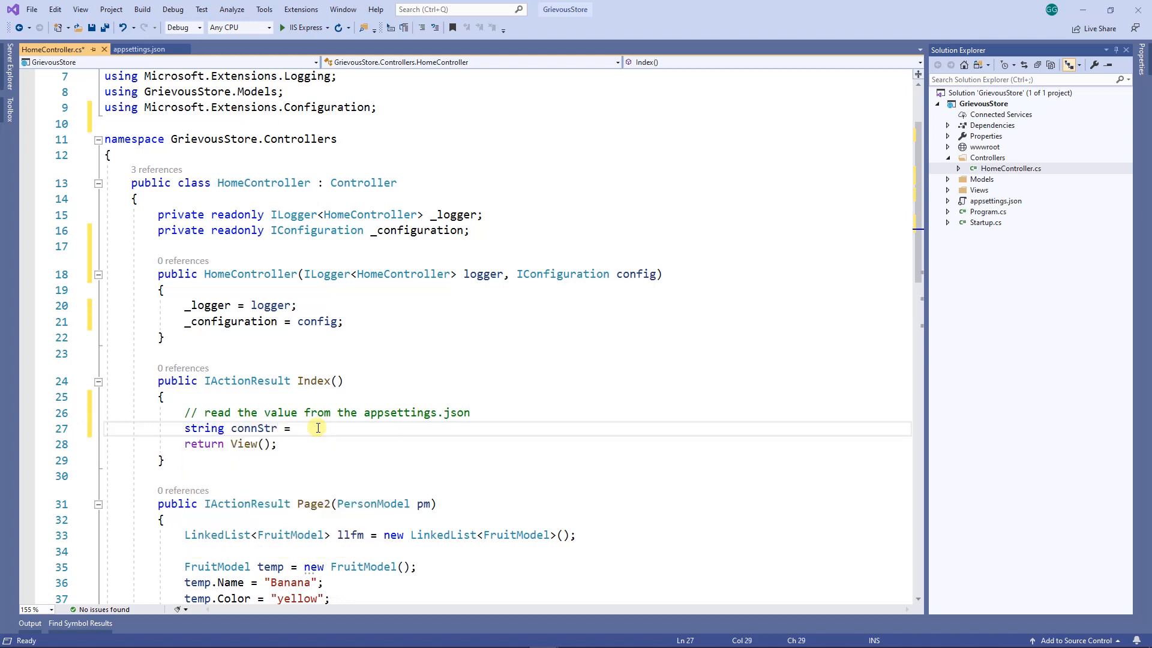
text(_con)
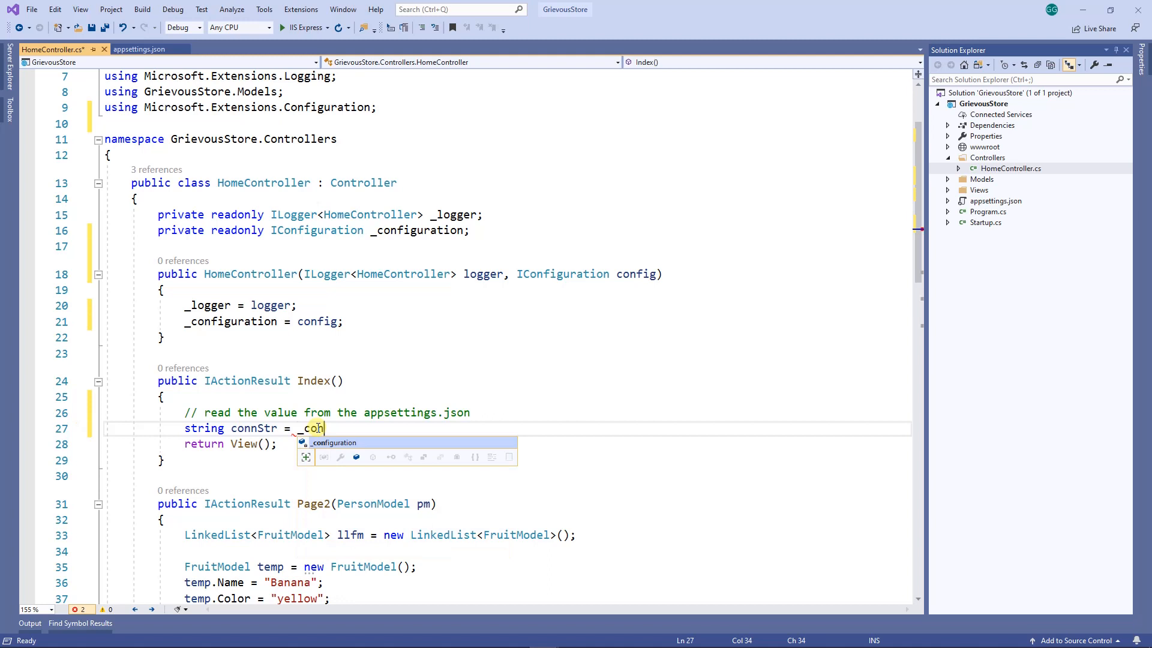
text(figuration.)
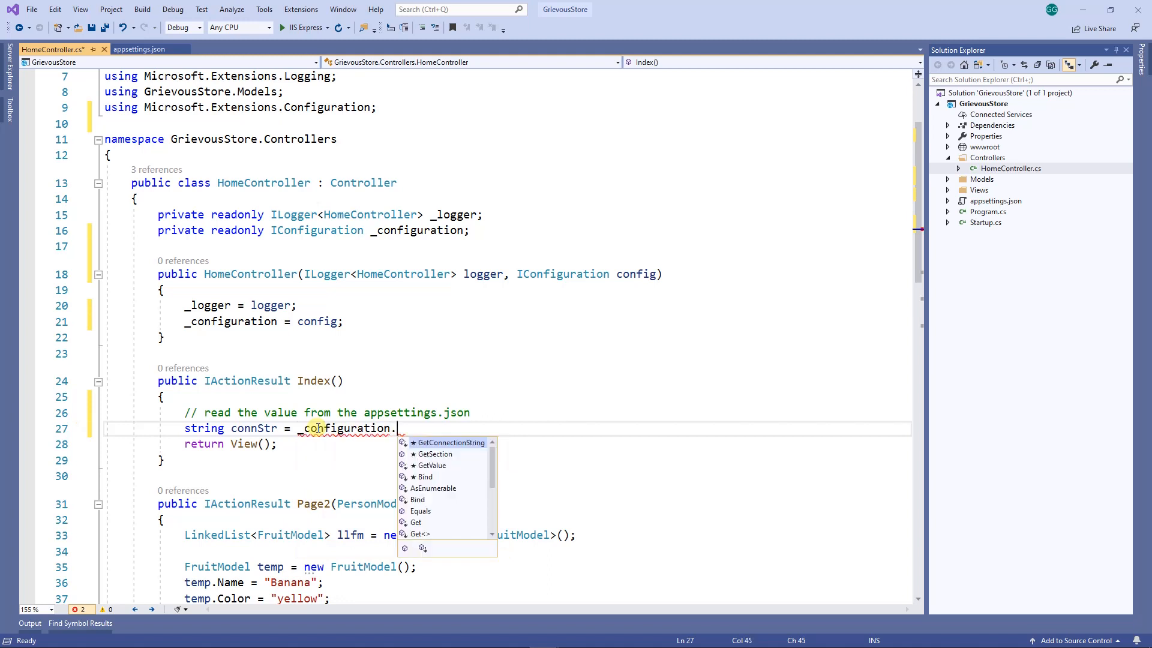
text(GetConnectionString.)
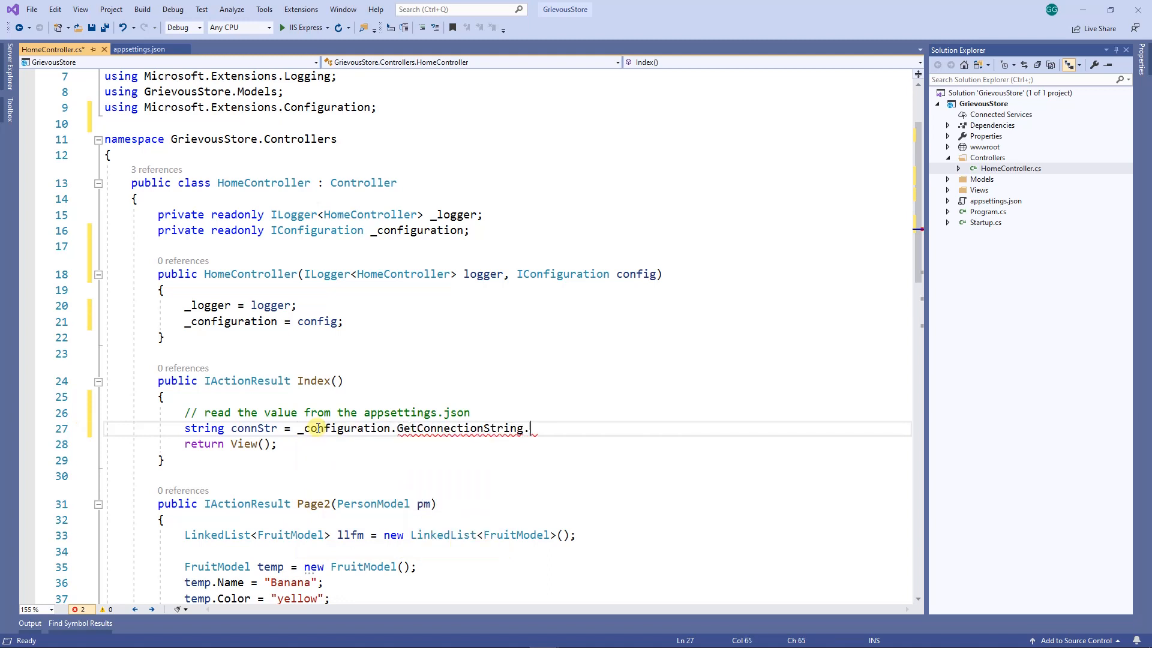
text(())
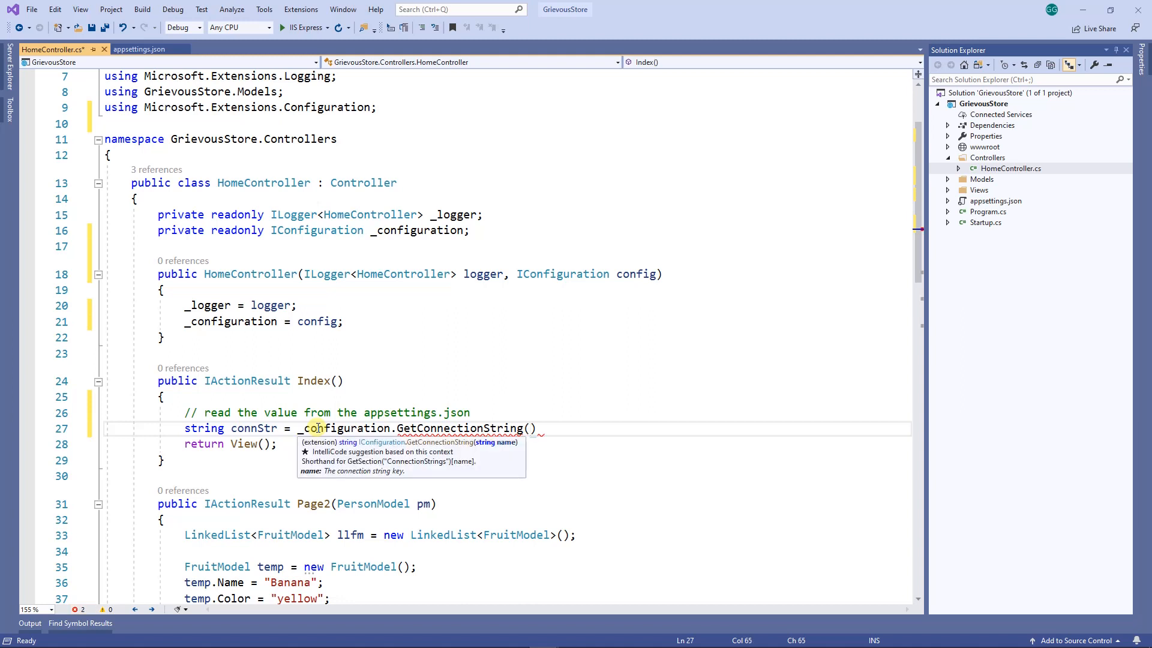
text("")
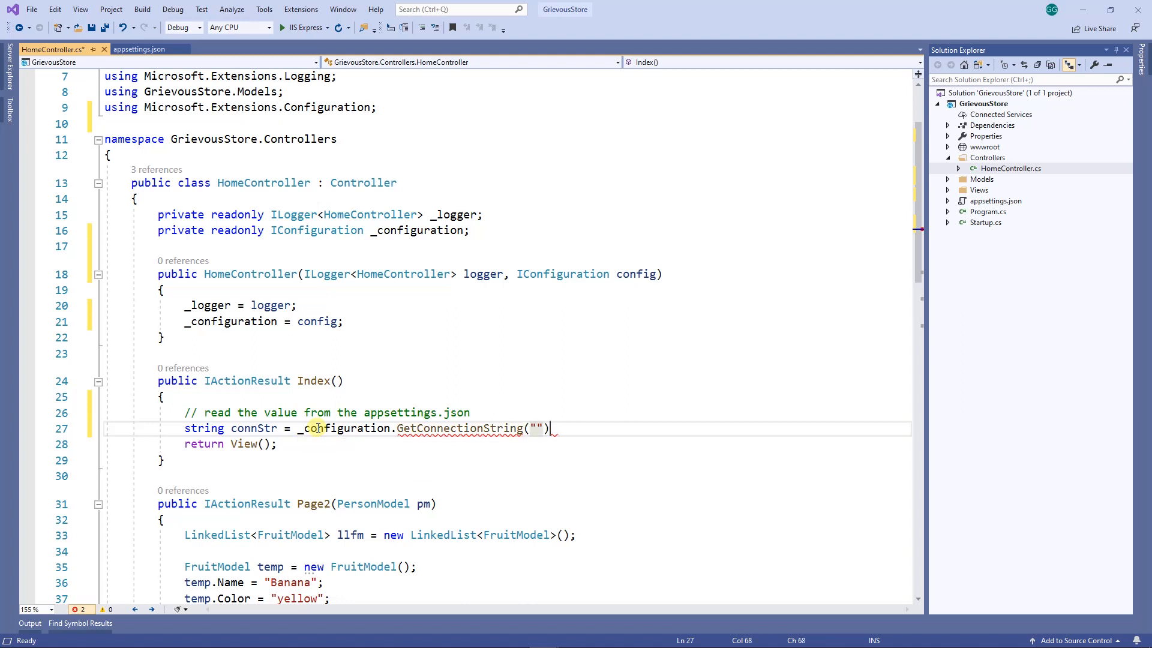
text(;)
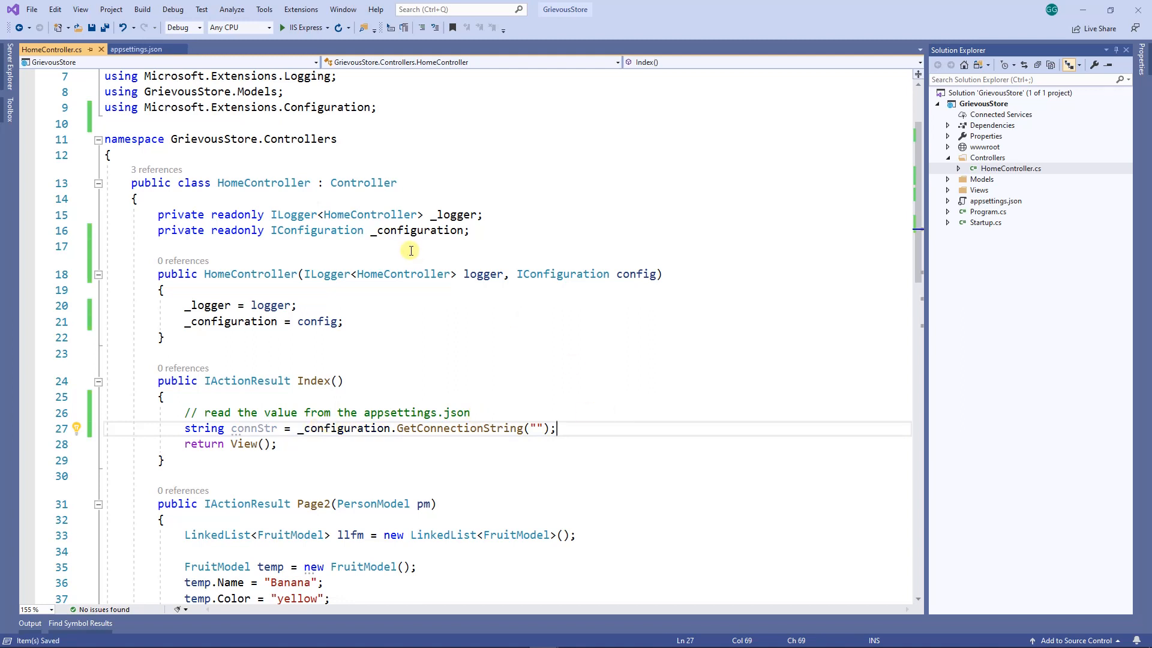
click(136, 49)
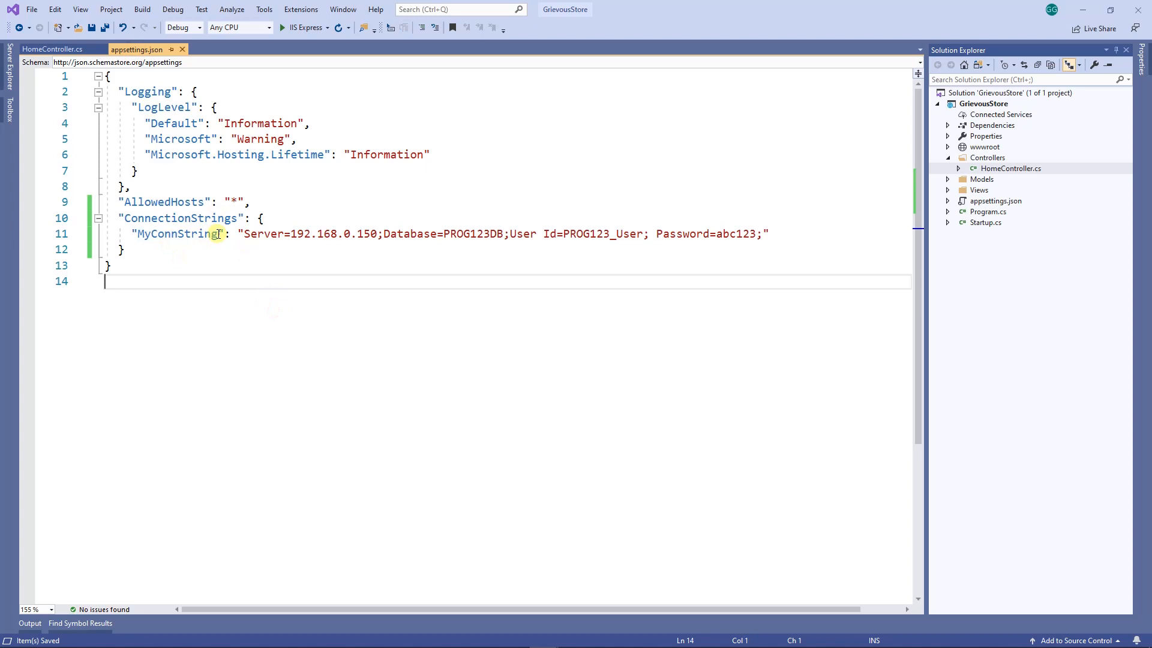
Copy the MyConnString key from appsettings.json and pass it to GetConnectionString.
right_click(158, 234)
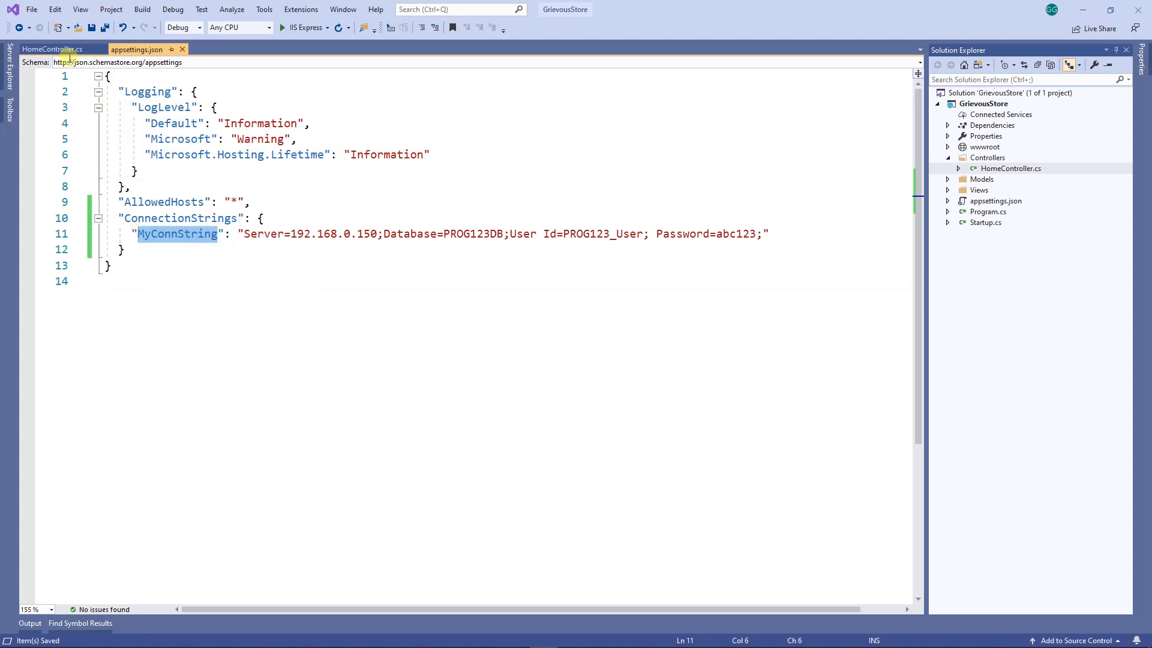
click(52, 49)
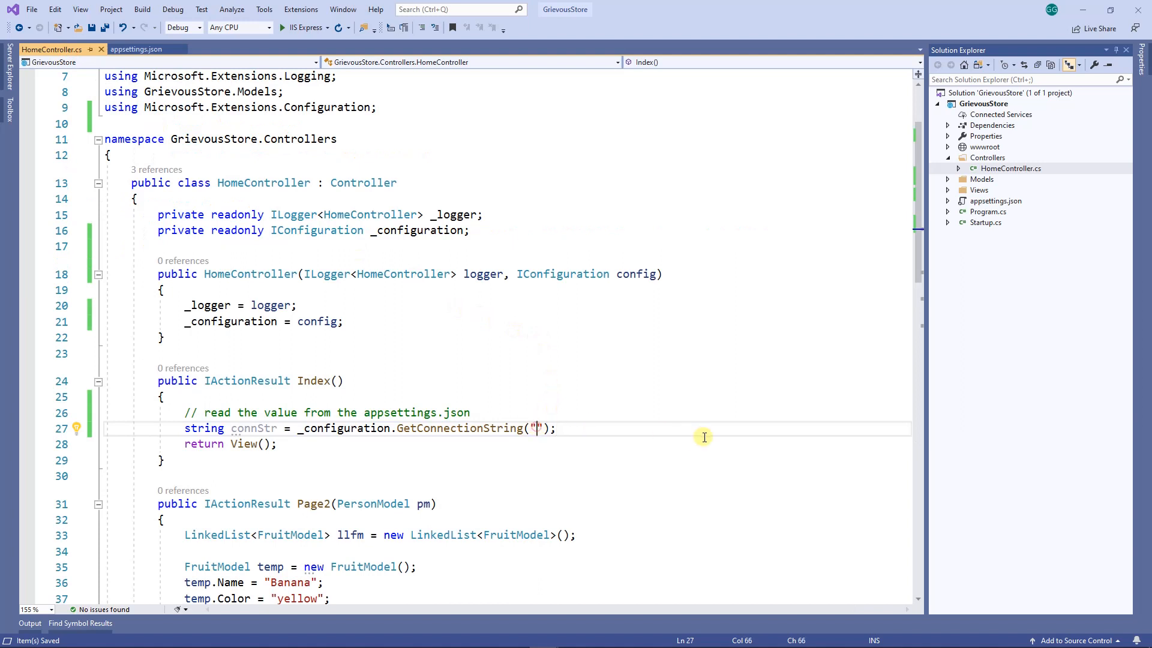
text(MyConnString)
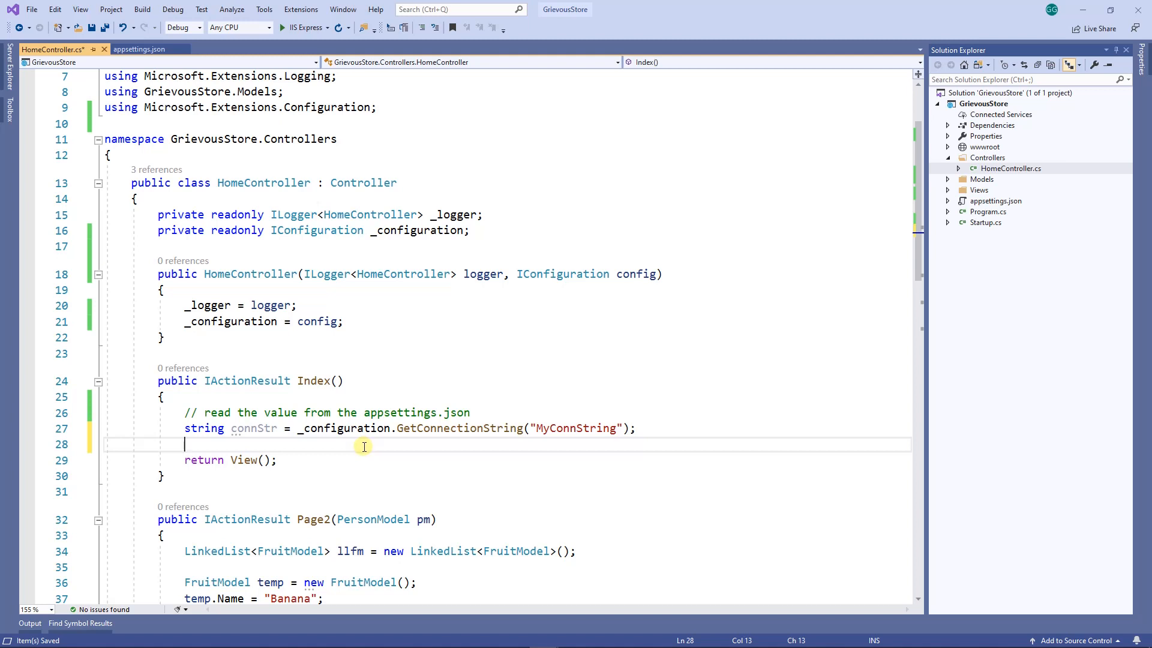
mouse_move(408, 446)
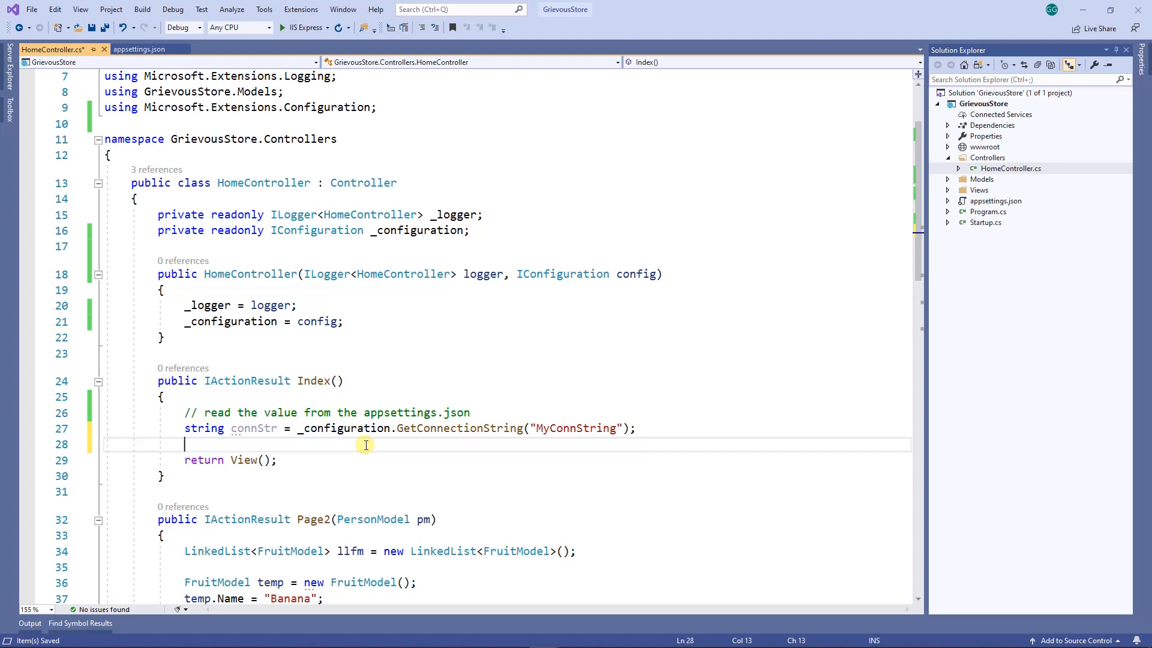
mouse_move(444, 428)
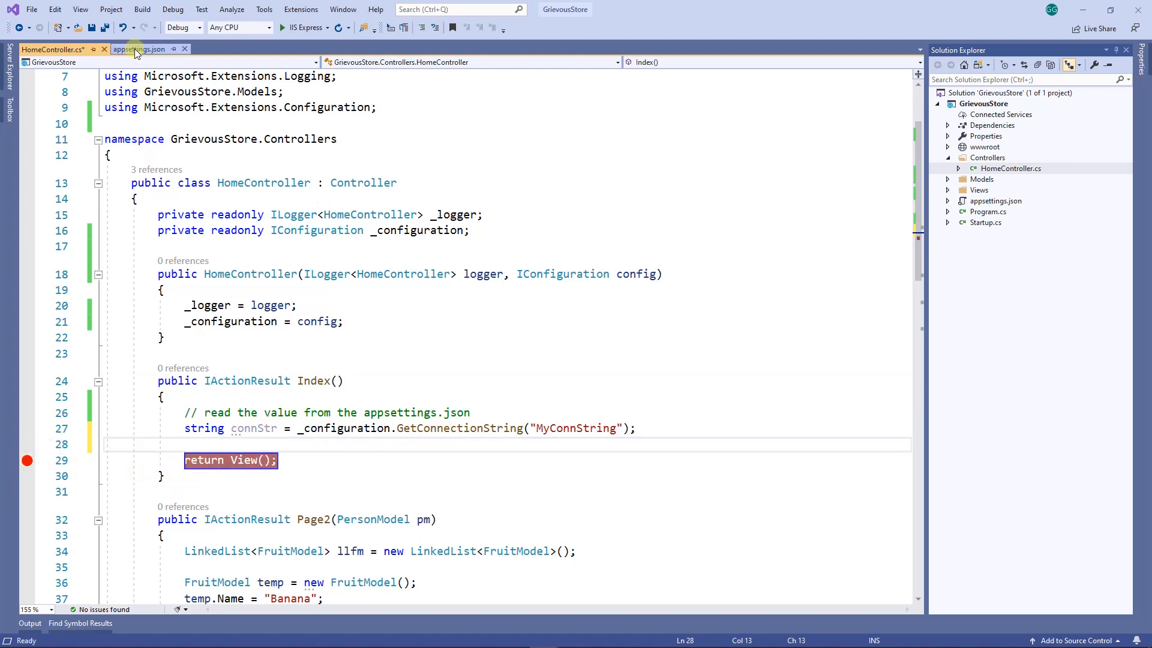
Set a breakpoint on return View() and start debugging with Debug > Start Debugging.
click(172, 9)
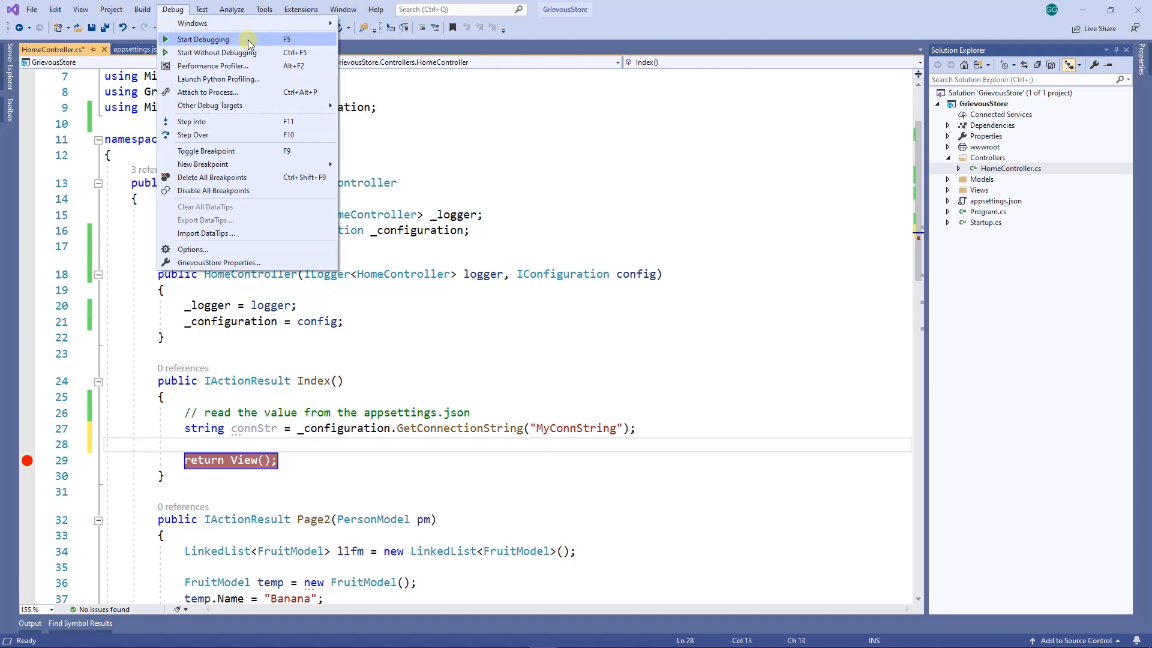
click(204, 39)
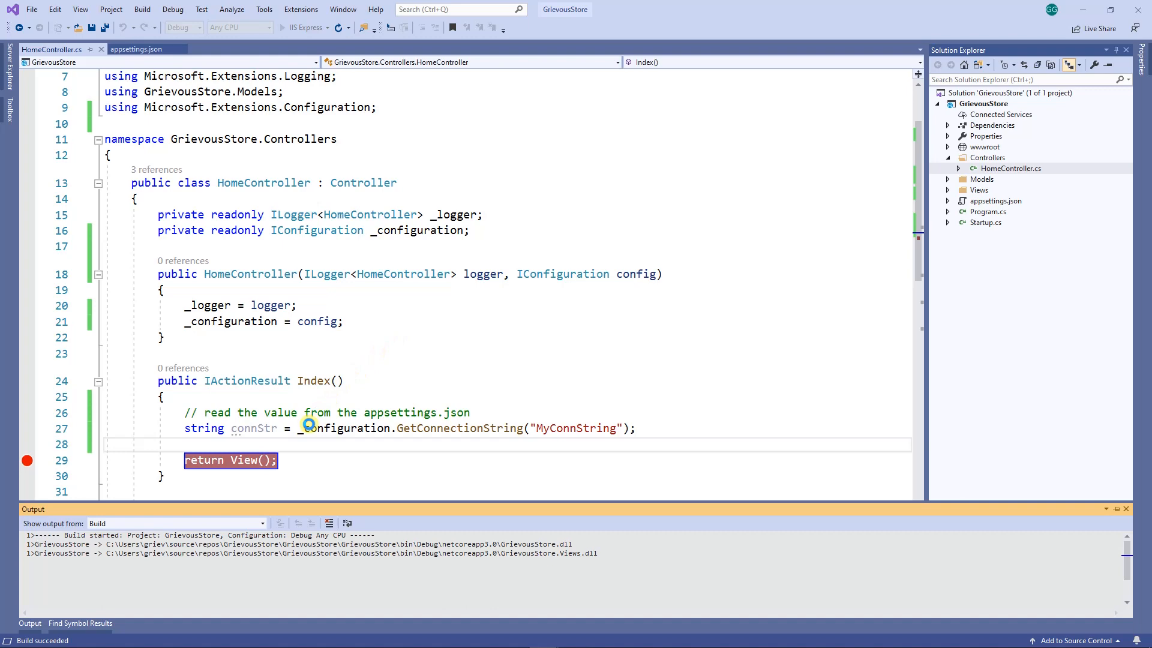
click(378, 27)
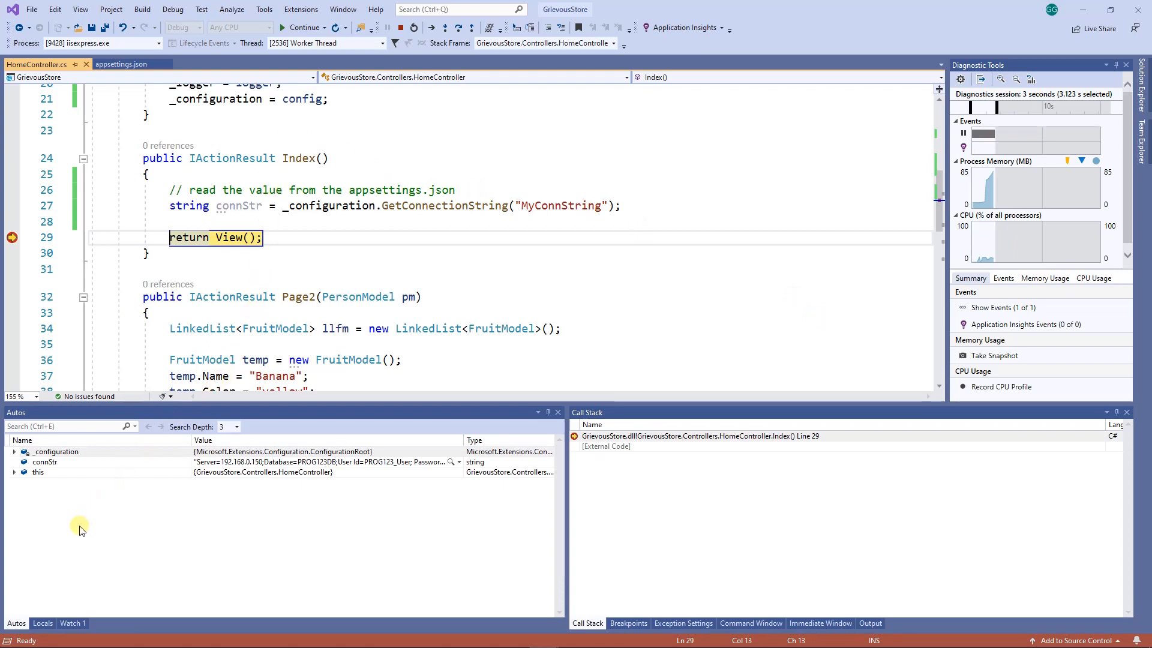
mouse_move(60, 482)
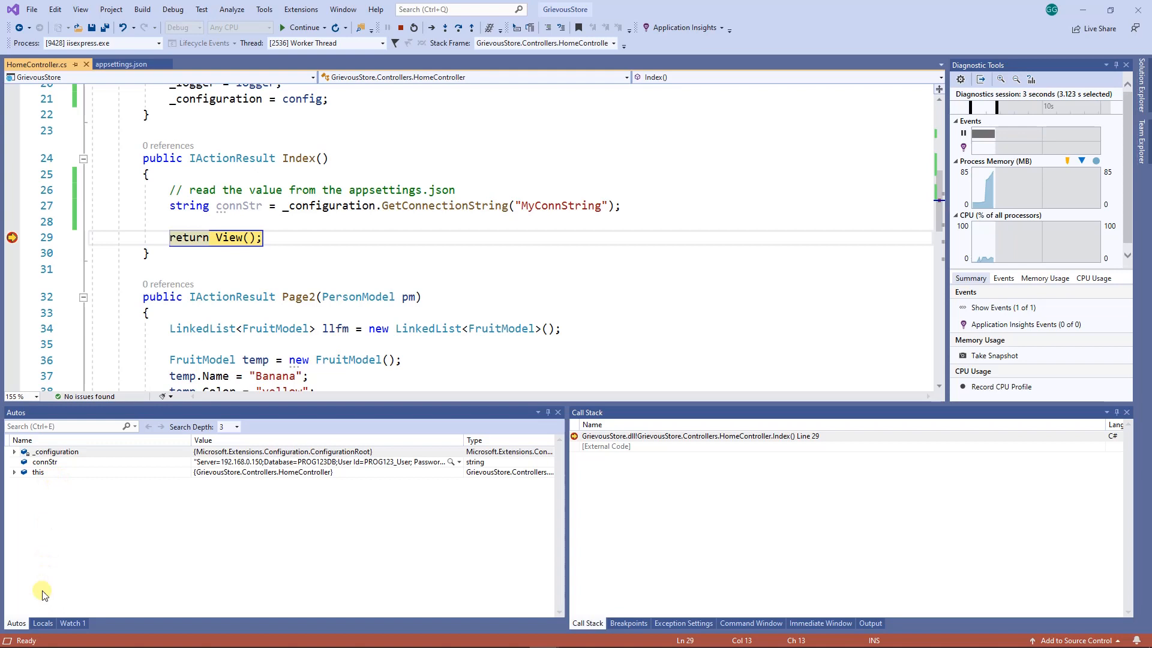
Check the Autos and Locals windows and hover connStr to view the PROG123DB connection string.
click(56, 451)
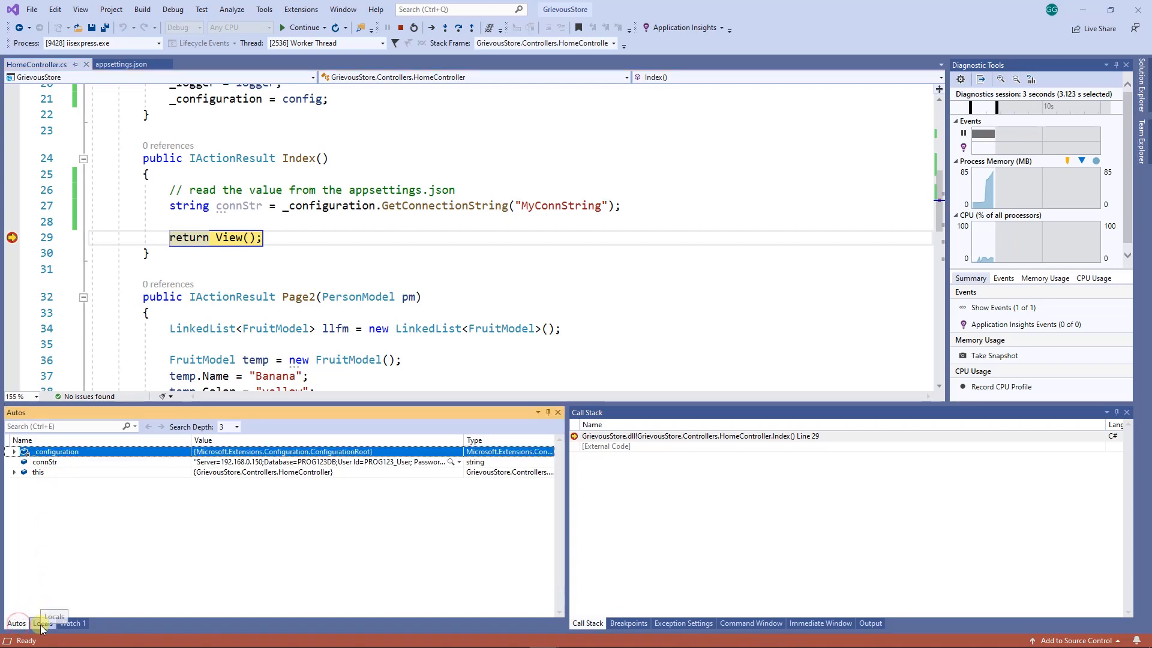
click(42, 622)
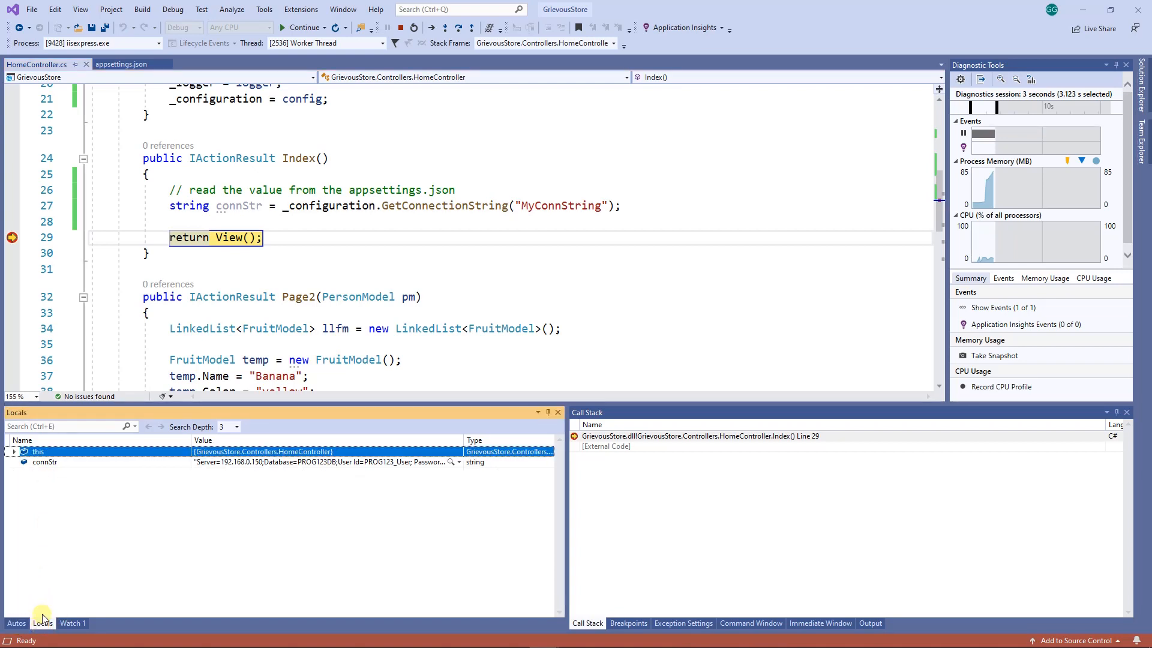
click(16, 623)
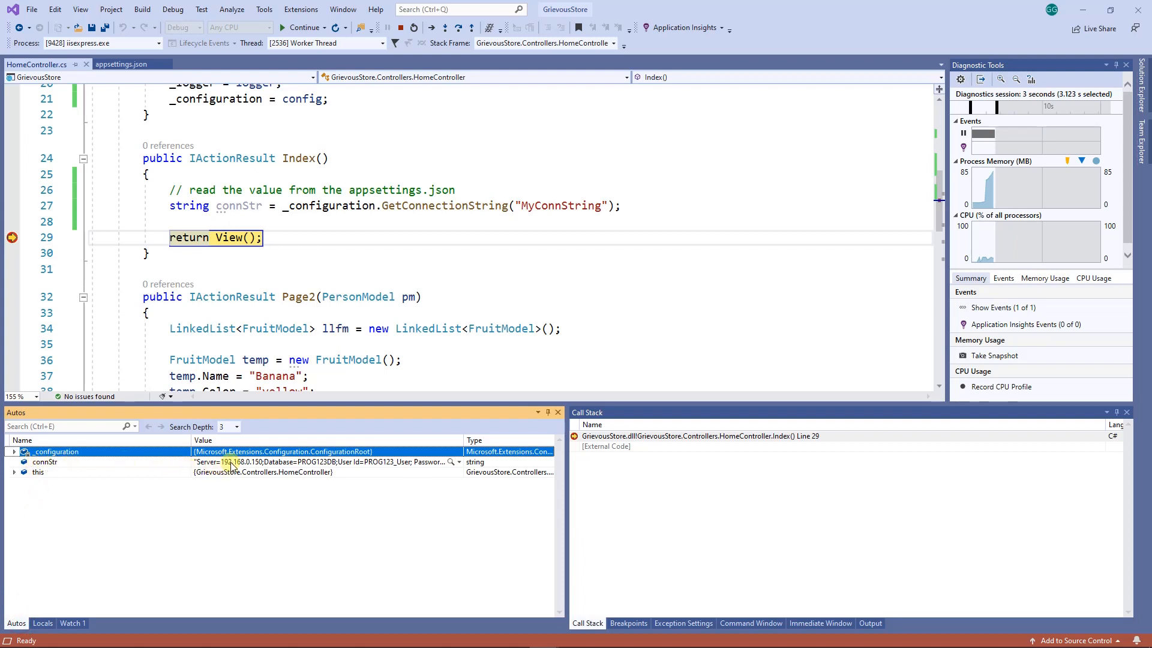
click(323, 462)
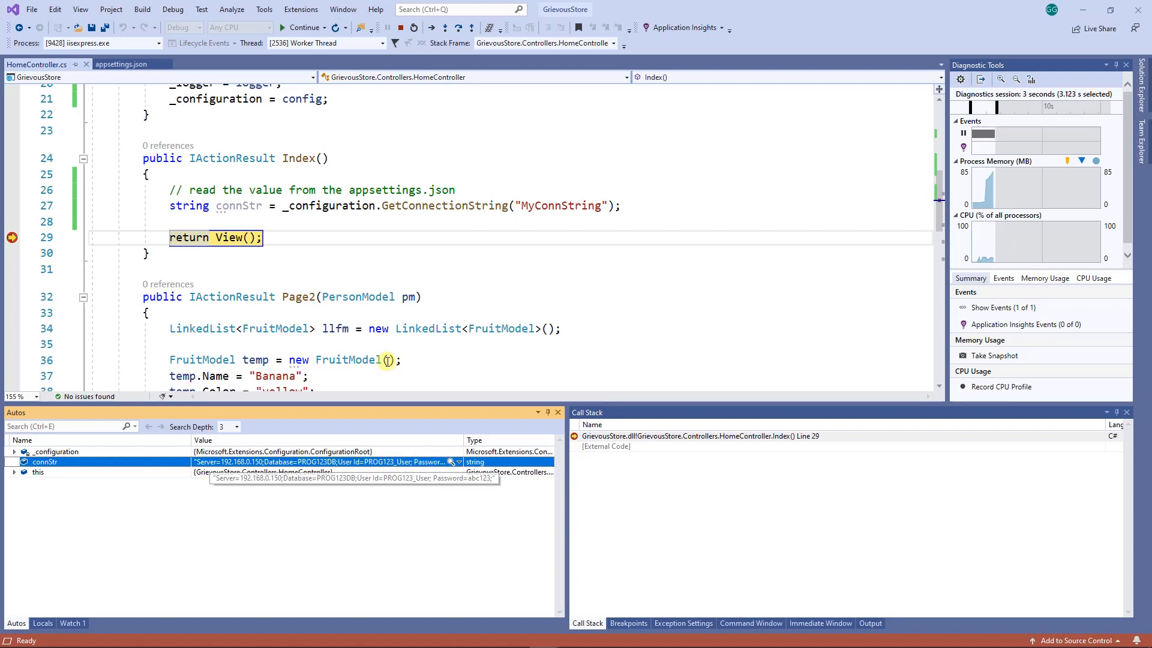
mouse_move(238, 206)
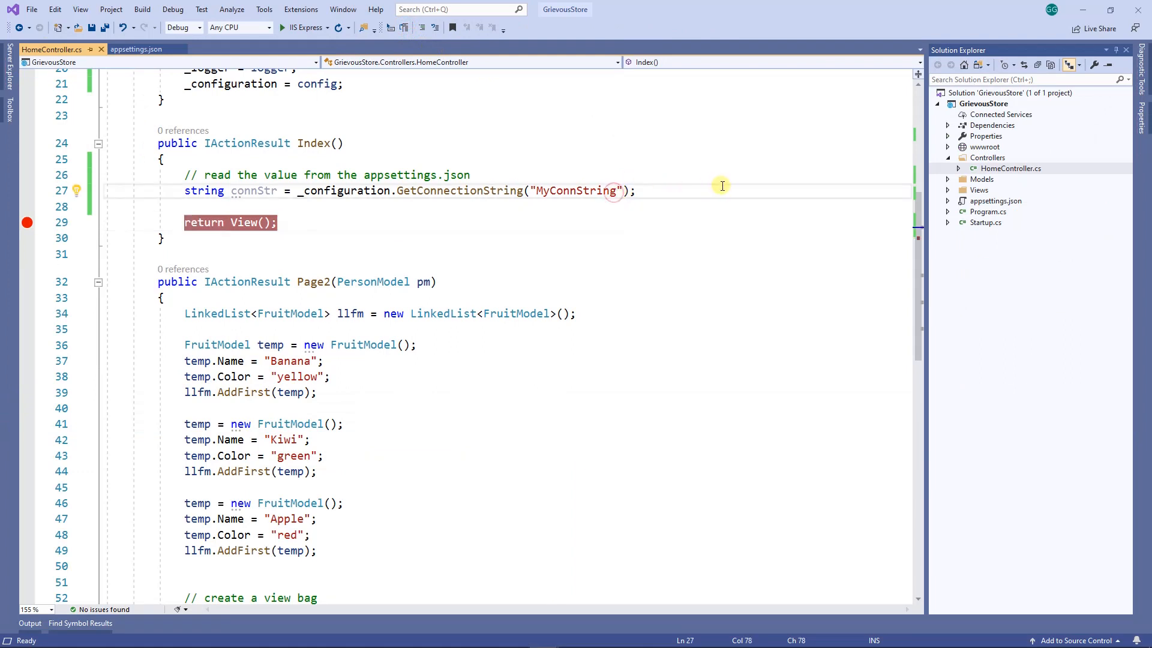
Change the GetConnectionString key to "MyConnStringwww" and start debugging again.
text(ww)
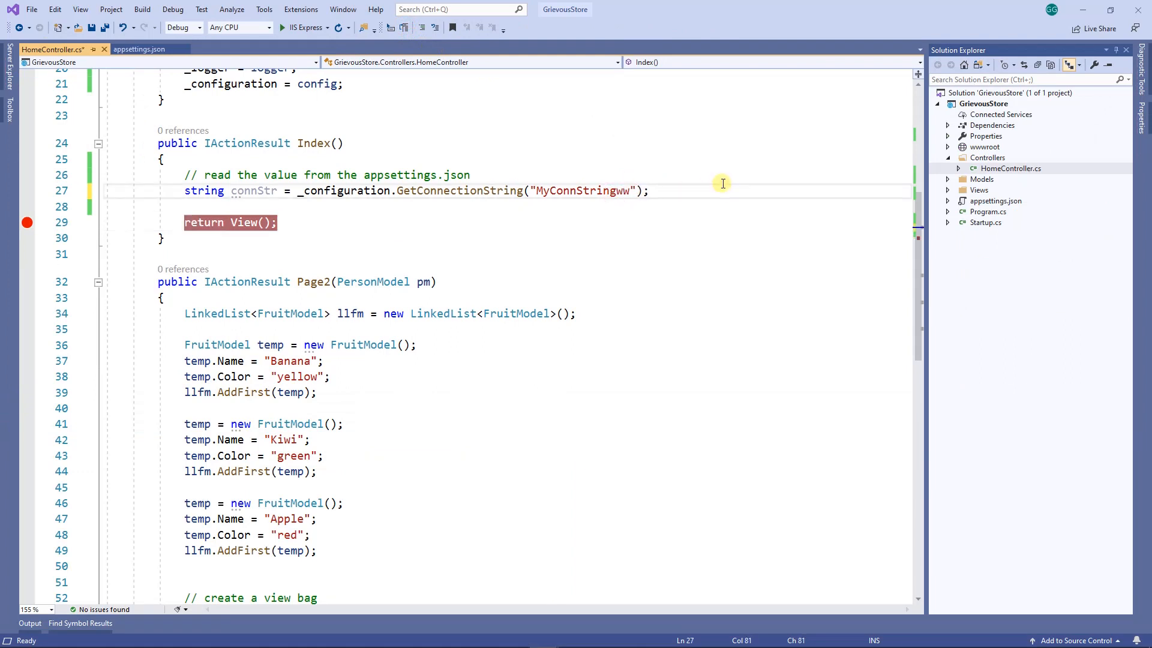
text(w)
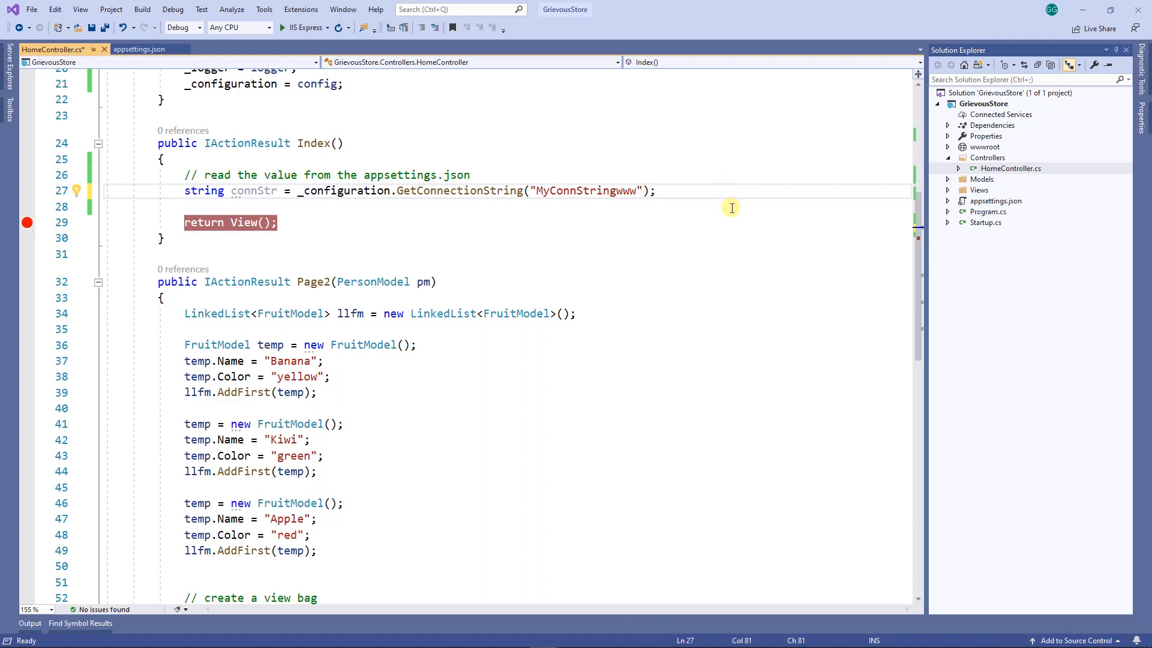
mouse_move(526, 168)
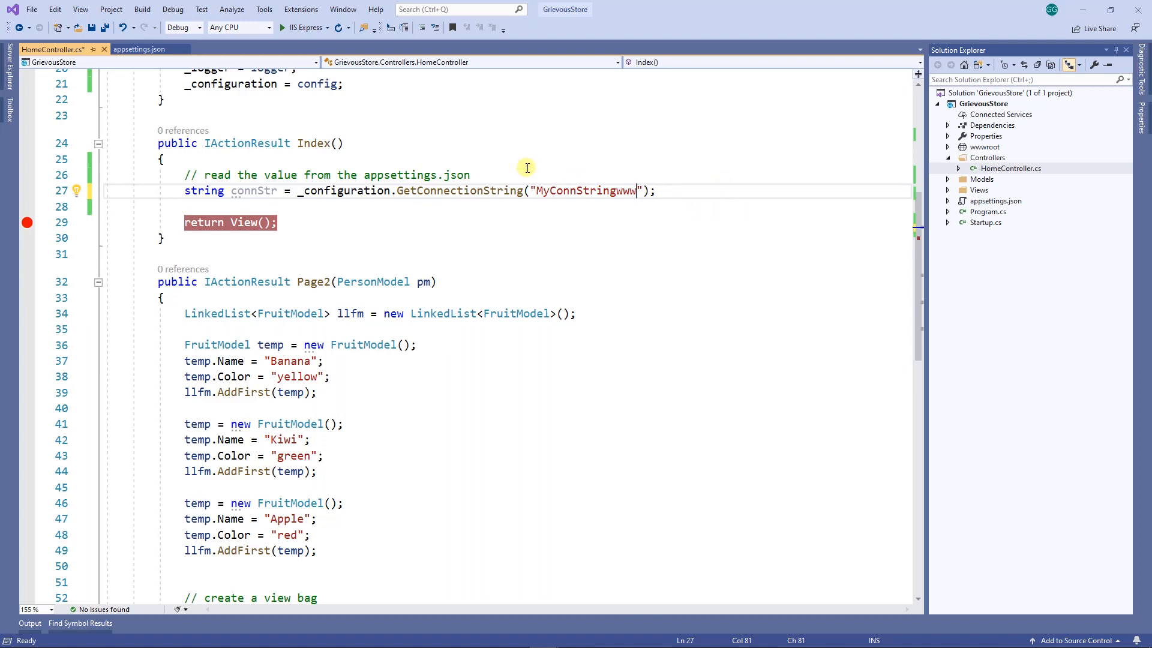
click(172, 9)
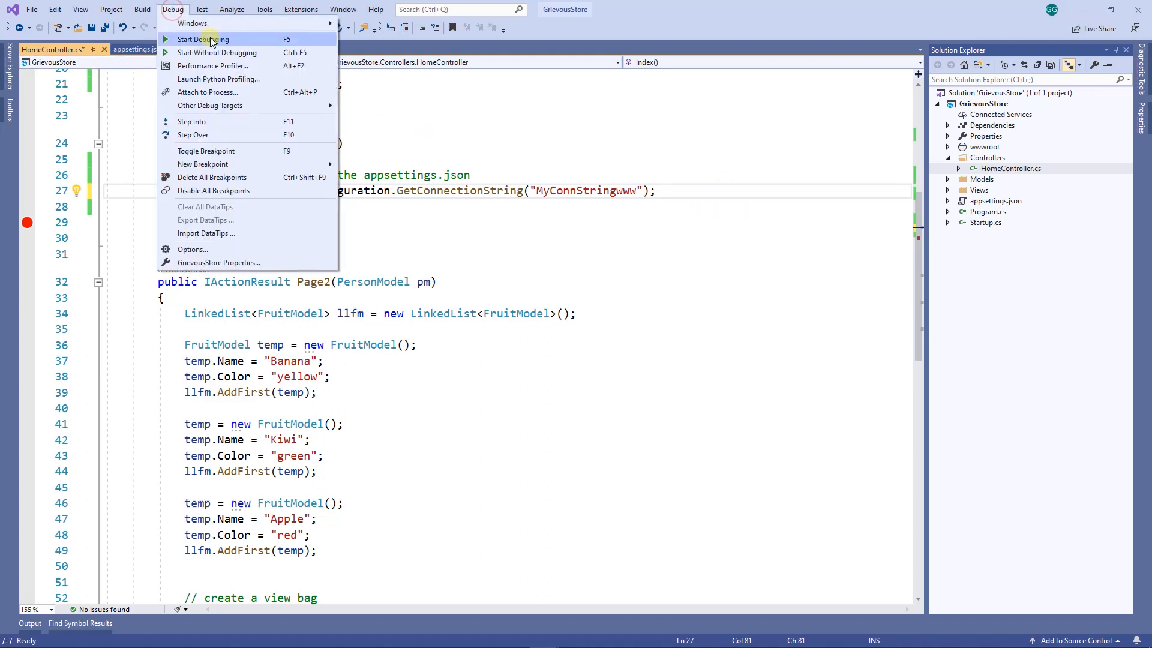
click(203, 39)
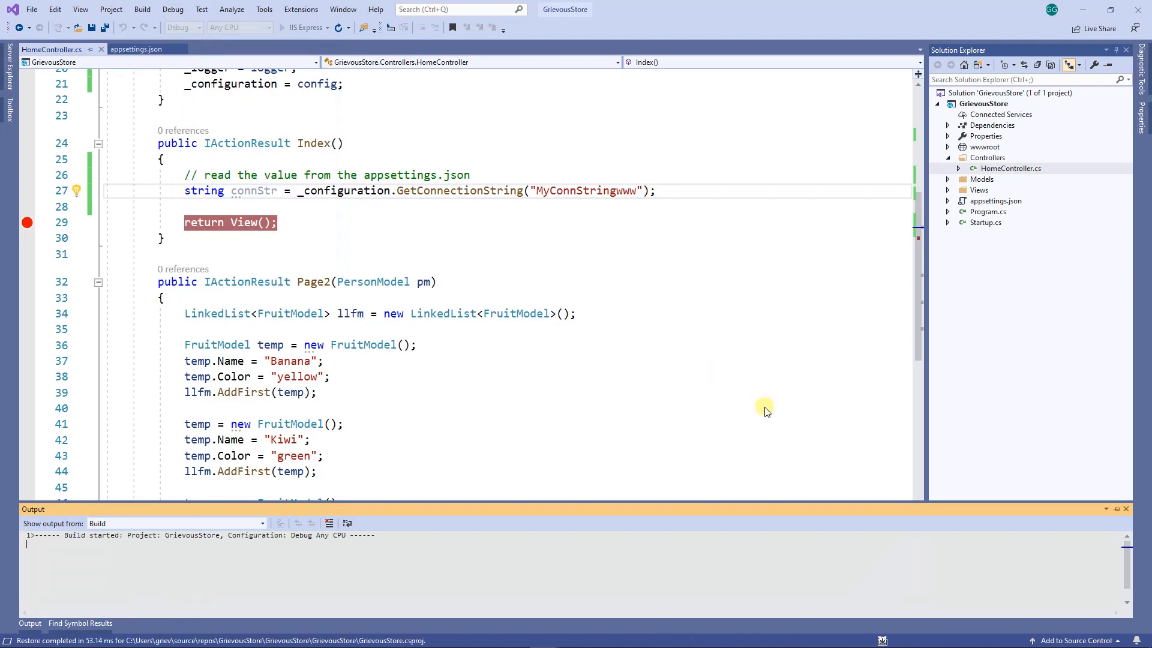
At the return View() breakpoint, check that connStr is null in the Autos window.
click(374, 27)
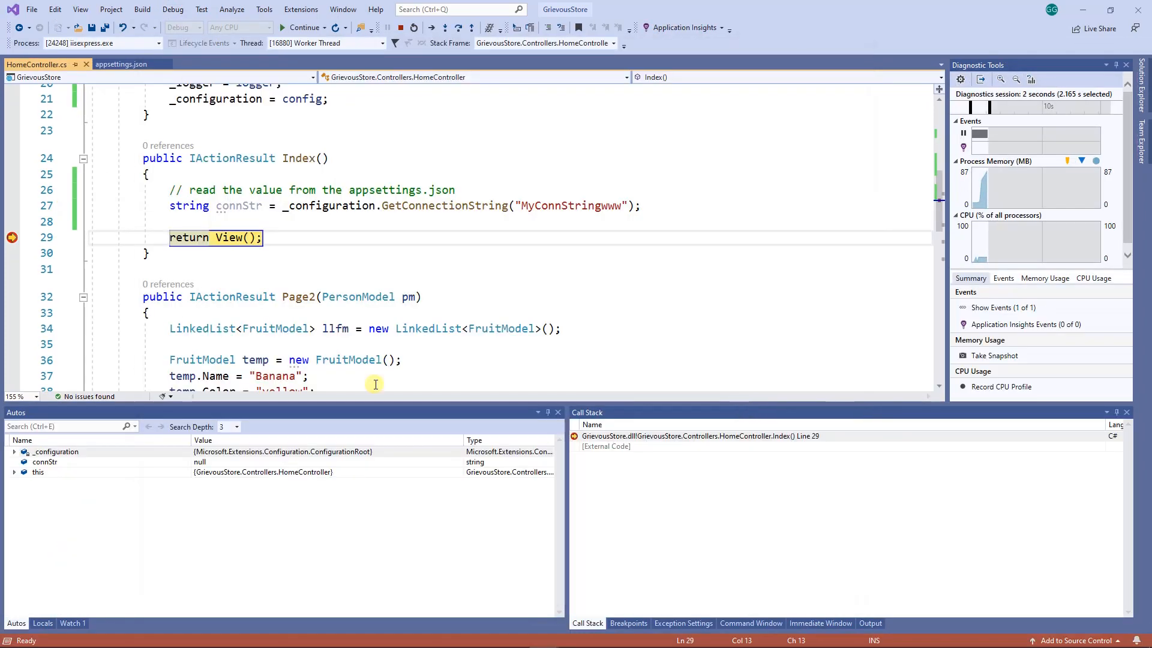
mouse_move(236, 205)
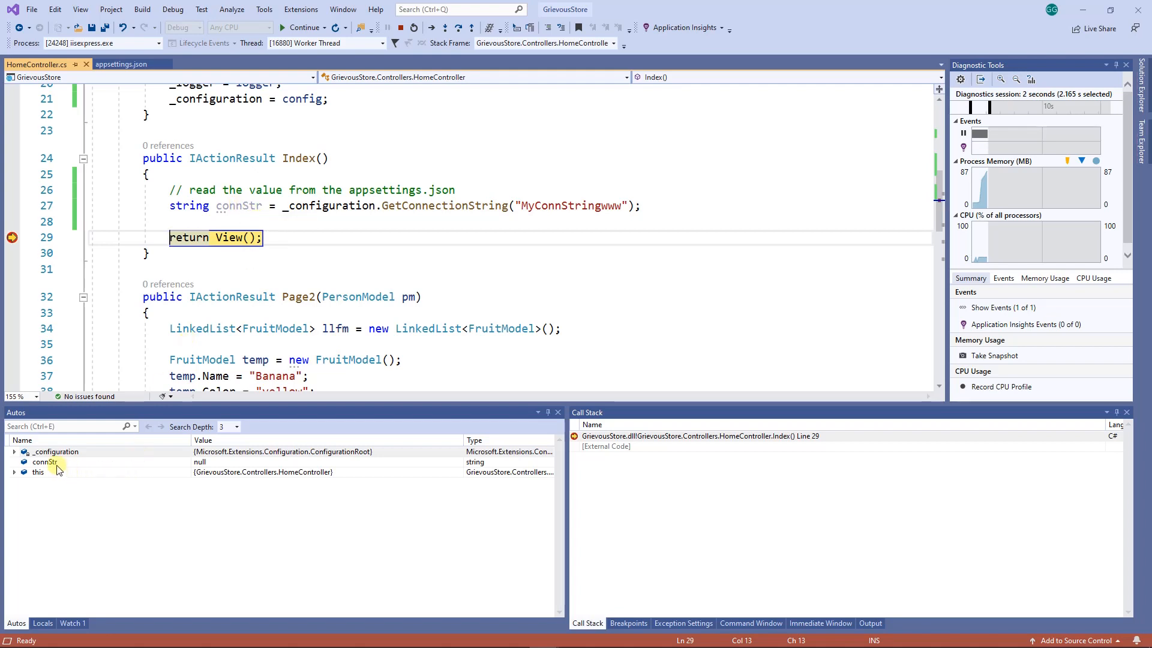
mouse_move(204, 466)
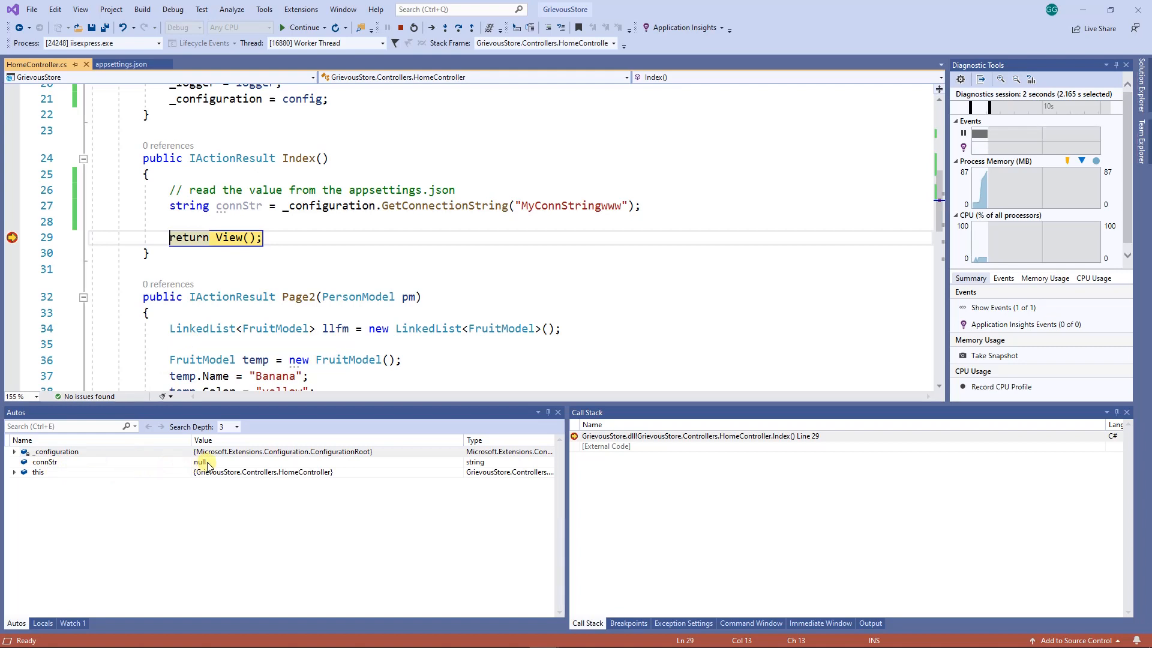
mouse_move(431, 231)
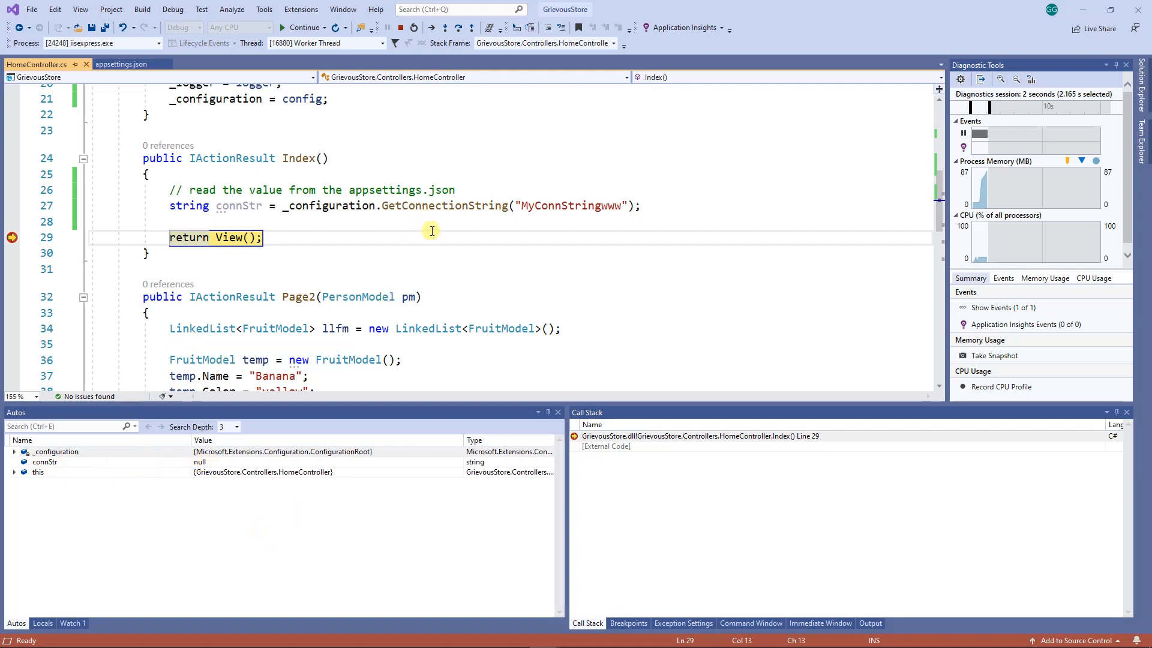
mouse_move(478, 263)
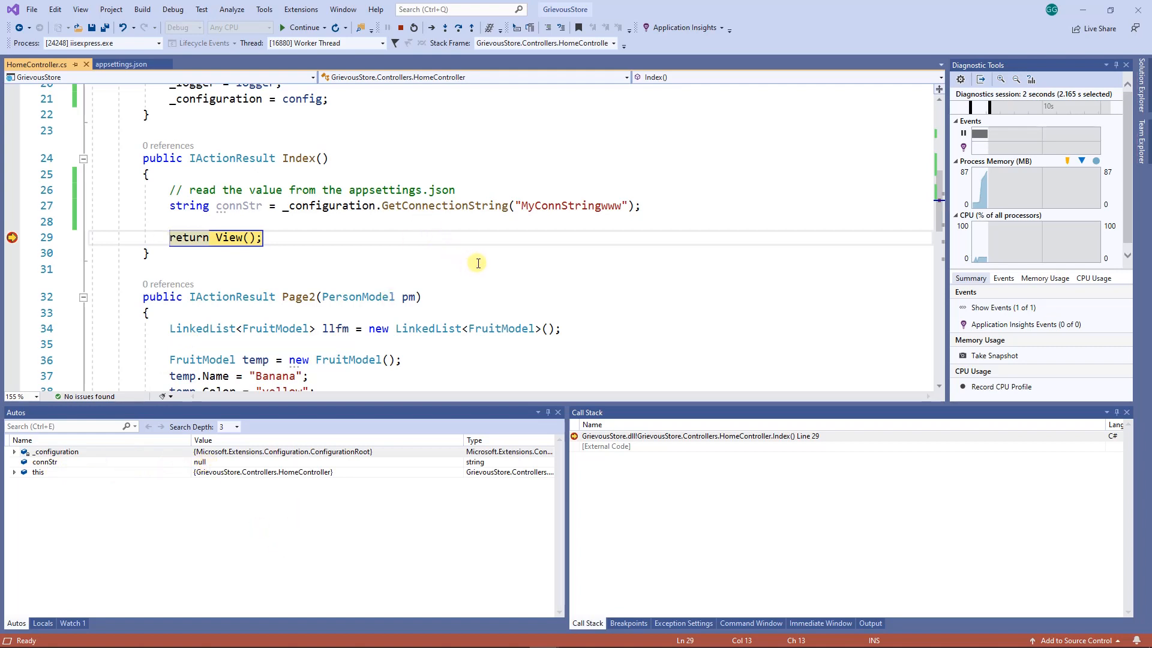
mouse_move(380, 59)
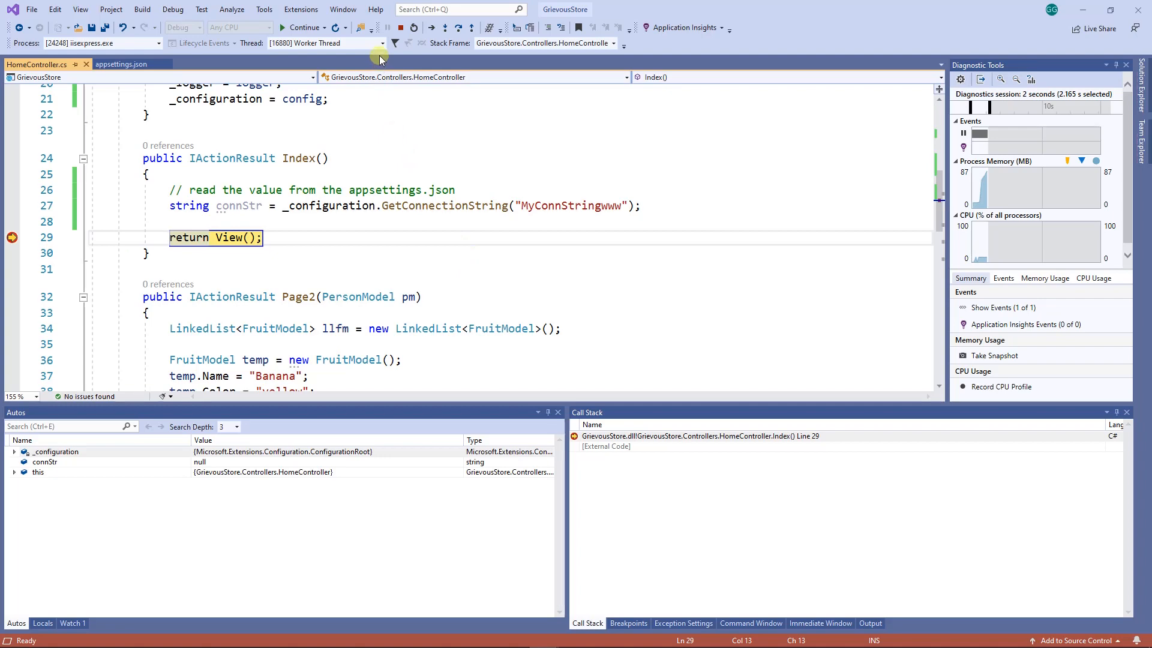